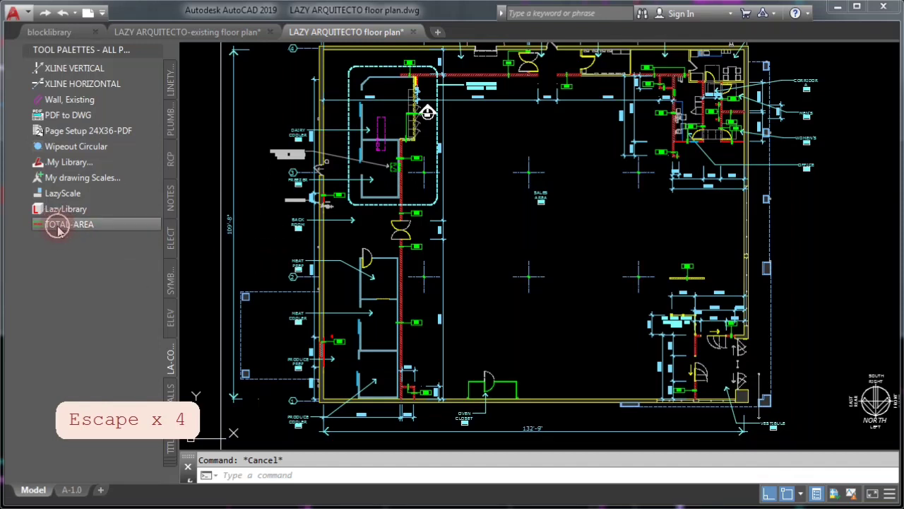
# - Place TOTAL-AREA around the building, regenerate to show 15,162 S.F., and switch to the block library drawing
pyautogui.click(69, 223)
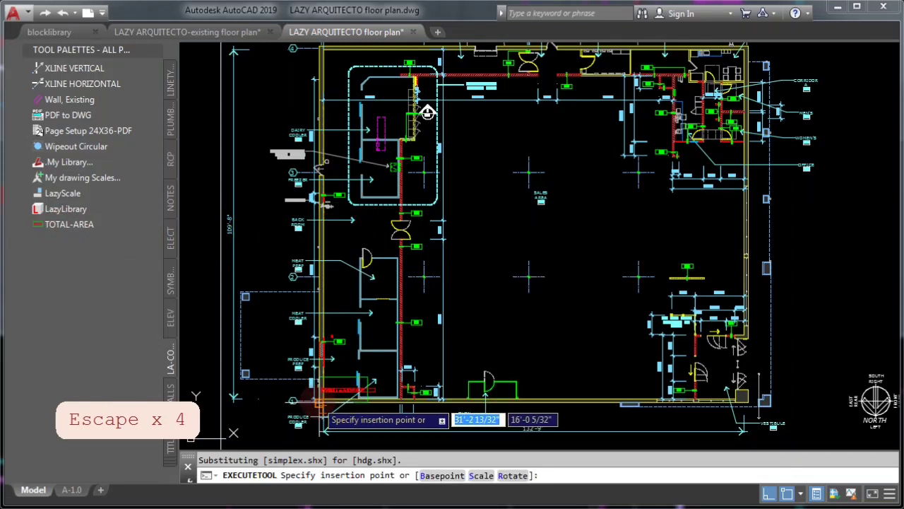
pyautogui.press('Escape')
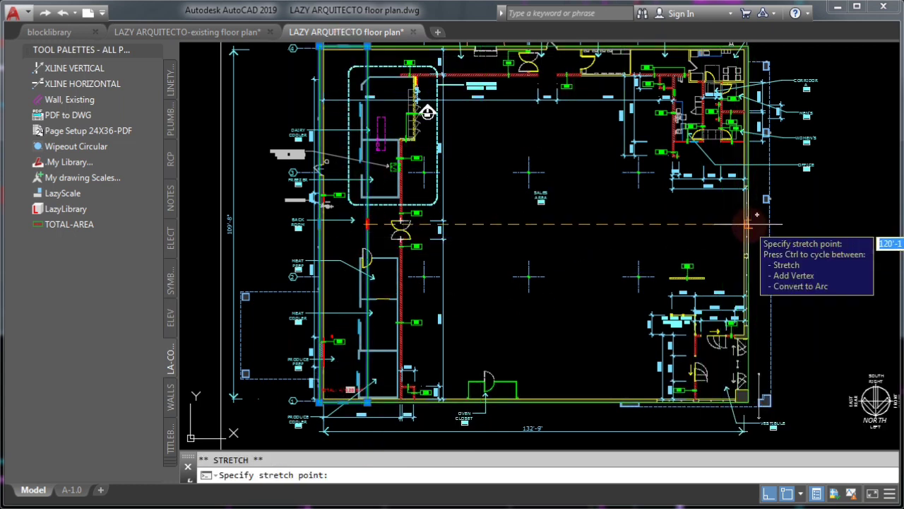
pyautogui.press('Escape')
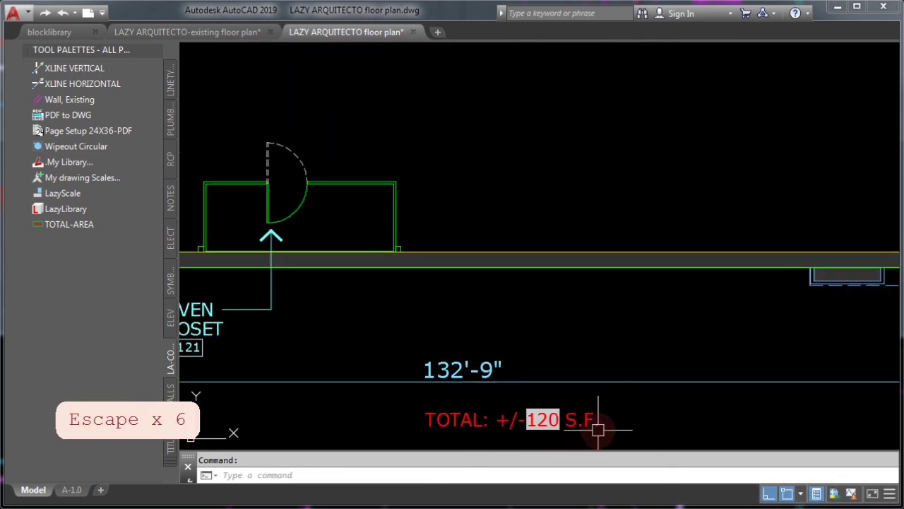
pyautogui.write('REA')
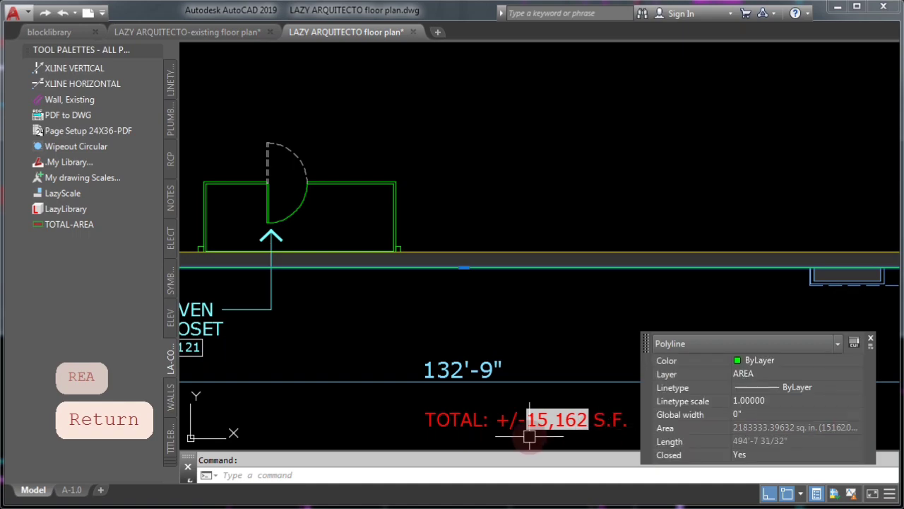
pyautogui.click(48, 31)
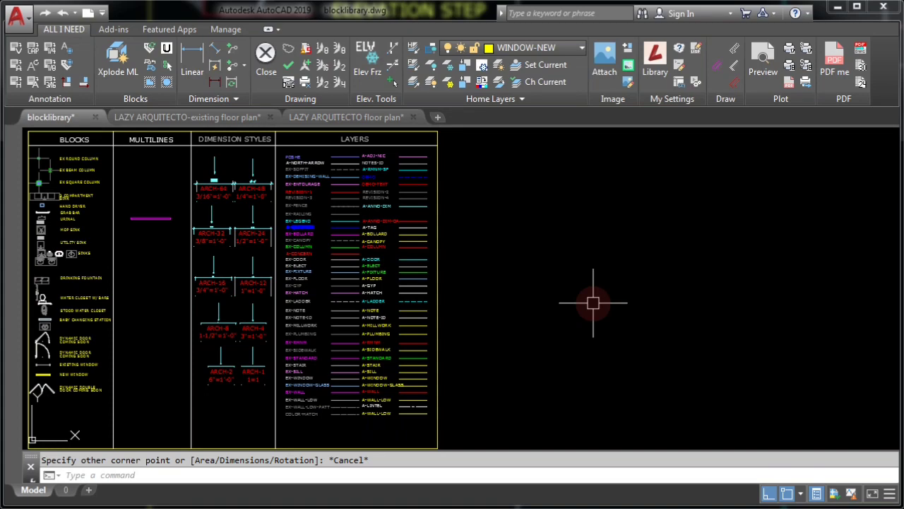
# - Draw a 15' by 8' rectangle via RECTANG Dimensions right of the legend tables
pyautogui.write('REC')
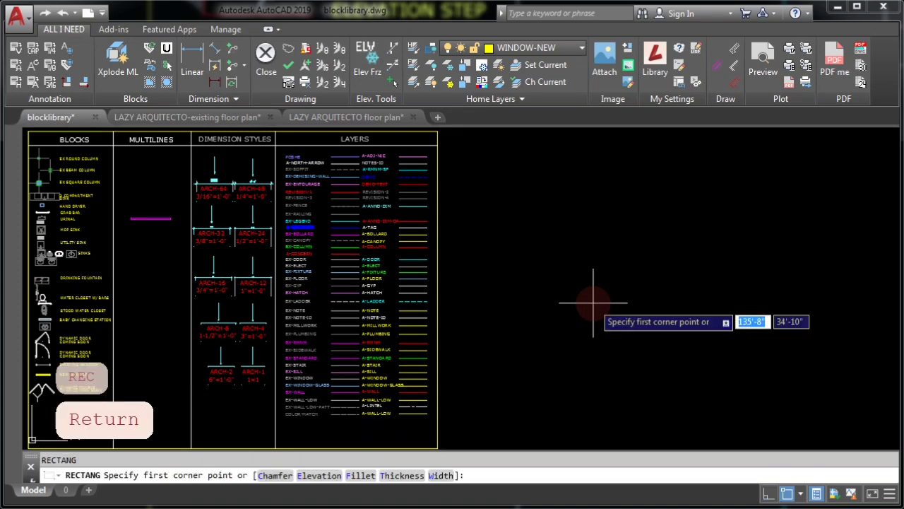
pyautogui.moveTo(594, 304)
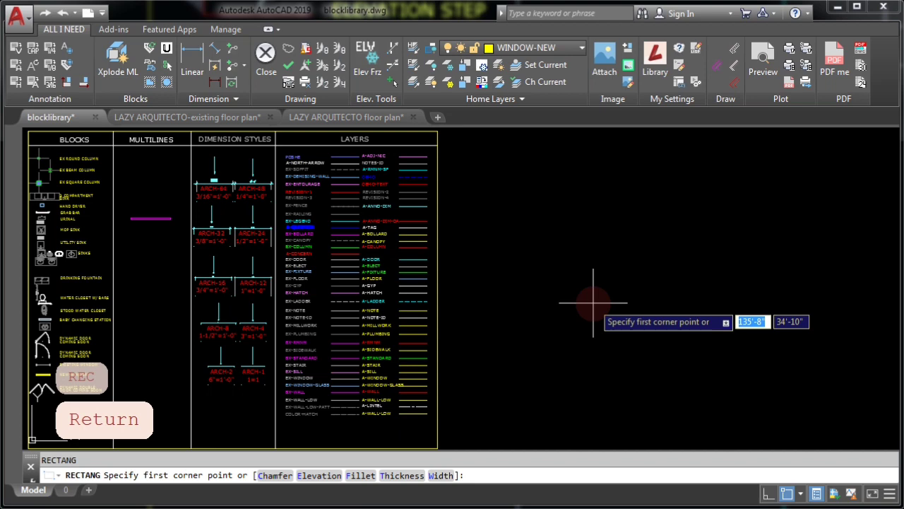
pyautogui.moveTo(534, 243)
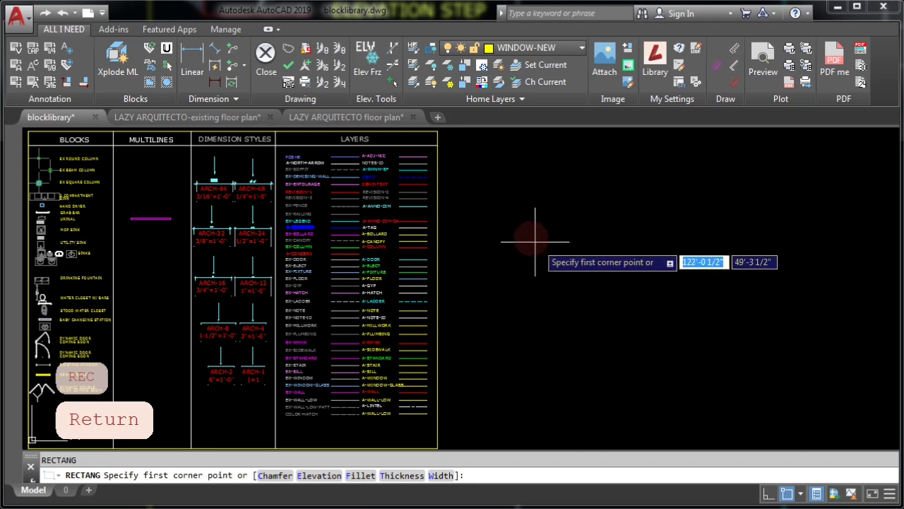
pyautogui.click(534, 243)
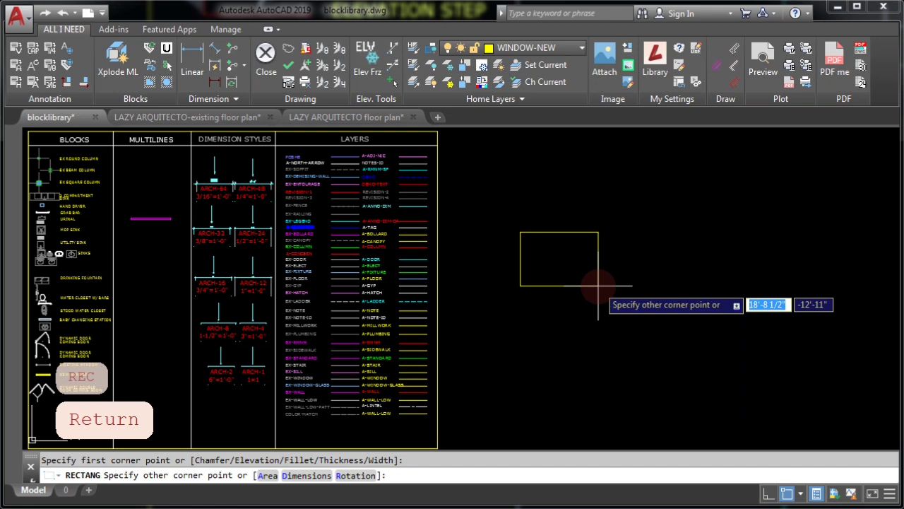
pyautogui.write('D')
pyautogui.write('1')
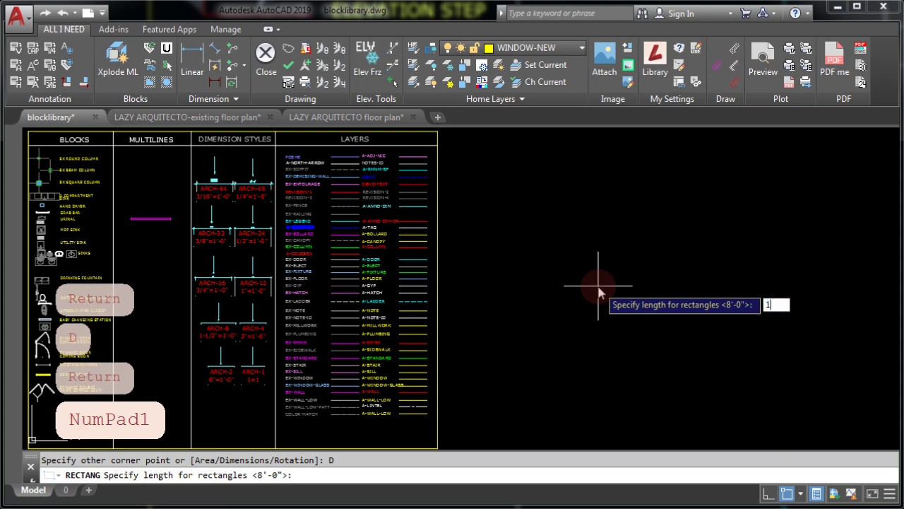
pyautogui.press('Return')
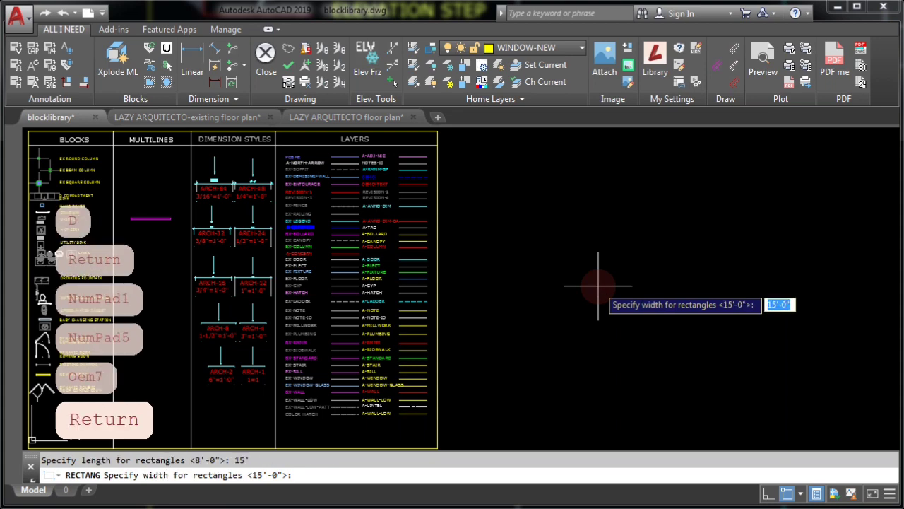
pyautogui.write("8'")
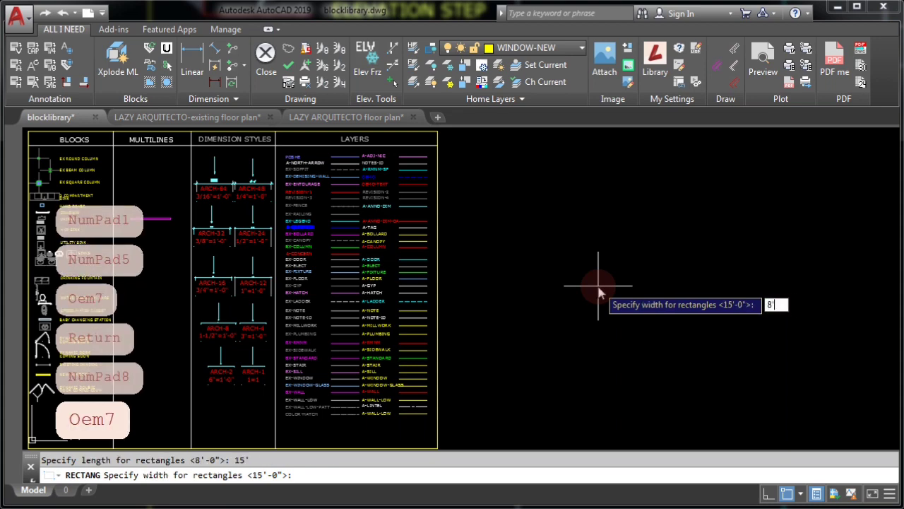
pyautogui.press('Return')
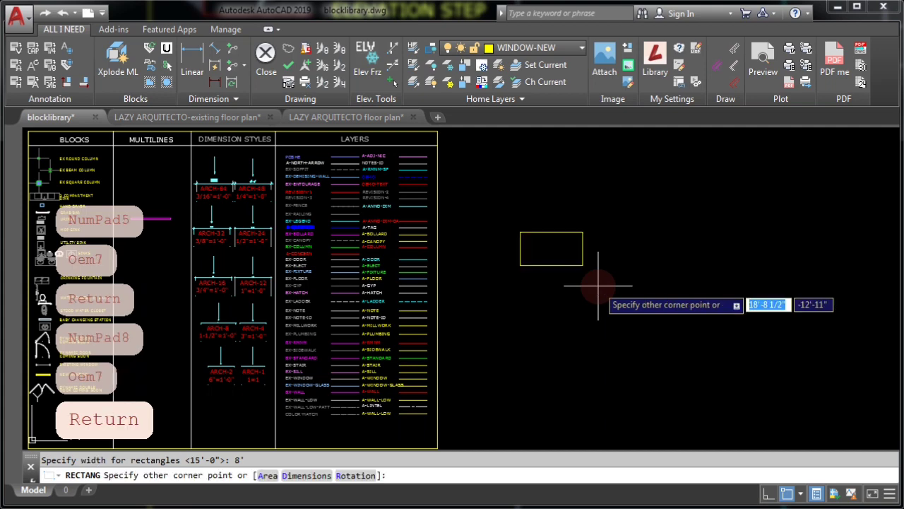
pyautogui.moveTo(572, 247)
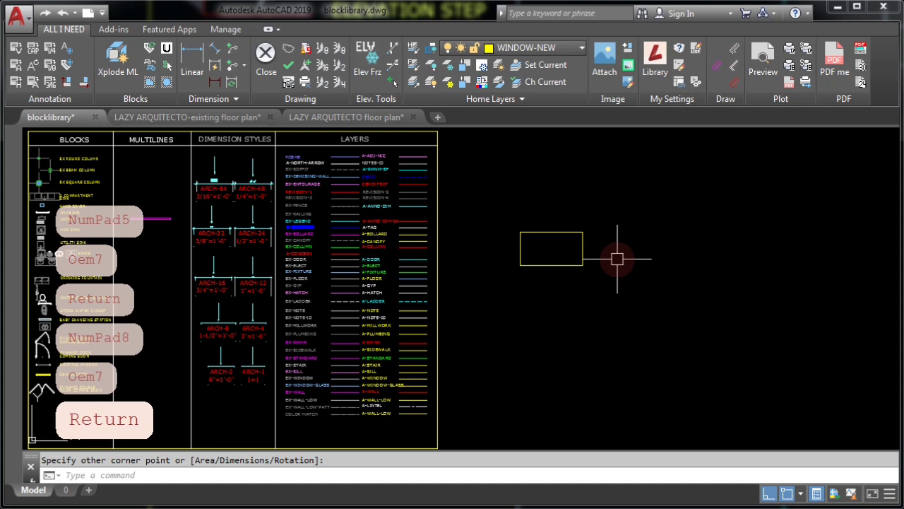
pyautogui.moveTo(568, 214)
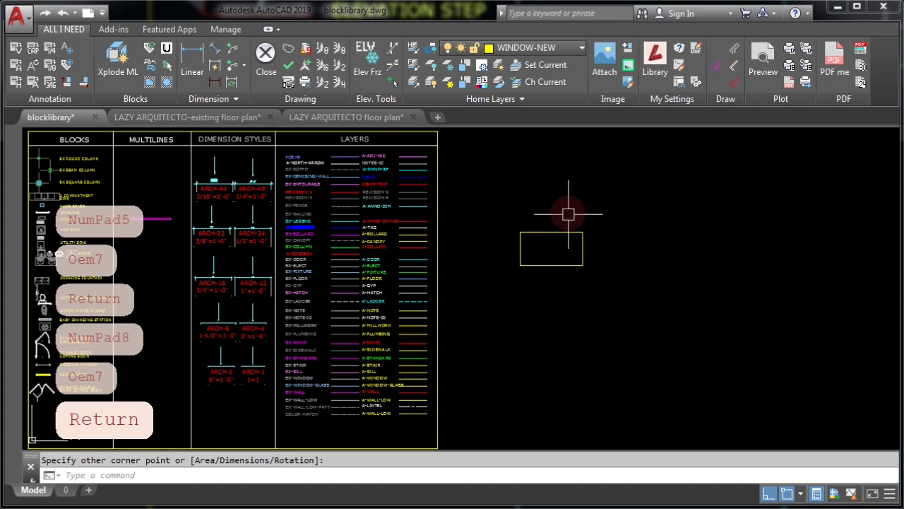
pyautogui.write('LA')
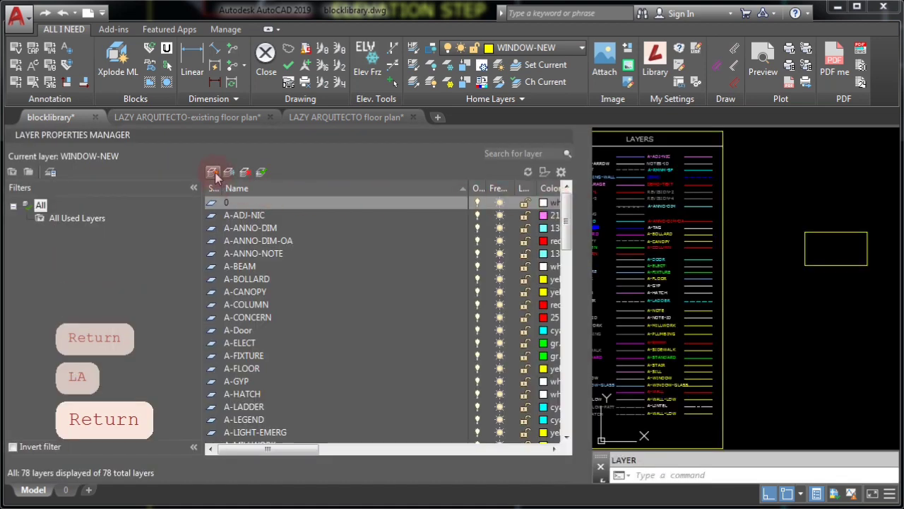
pyautogui.moveTo(215, 172)
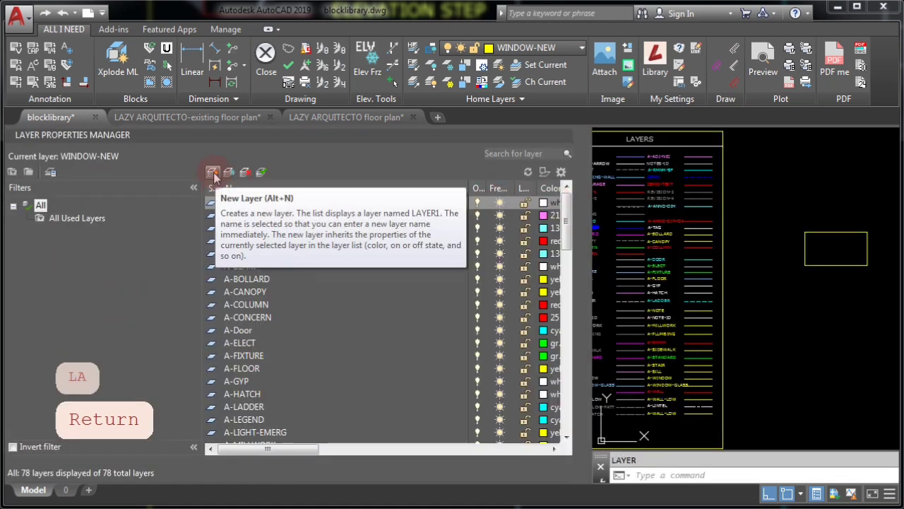
# - Create a layer named AREA in the Layer Properties Manager and adjust its properties
pyautogui.click(214, 173)
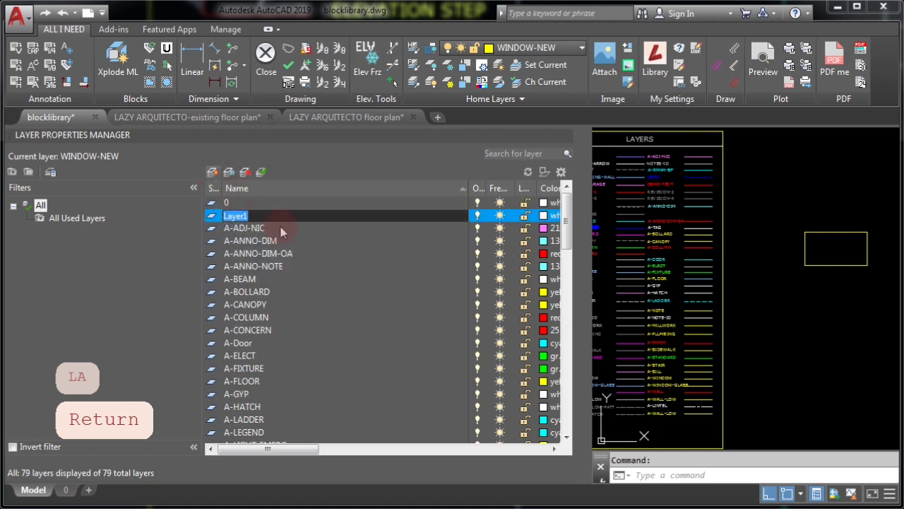
pyautogui.write('AREA')
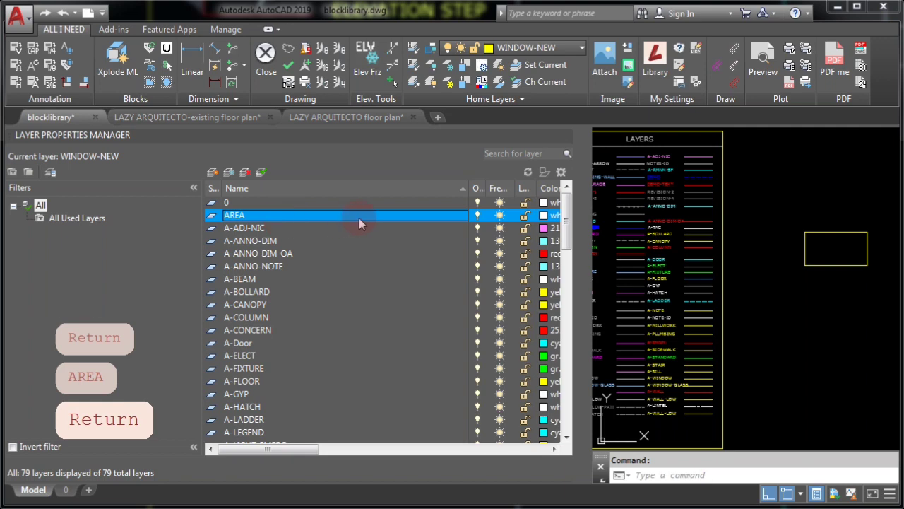
pyautogui.moveTo(269, 450); pyautogui.dragTo(353, 449)
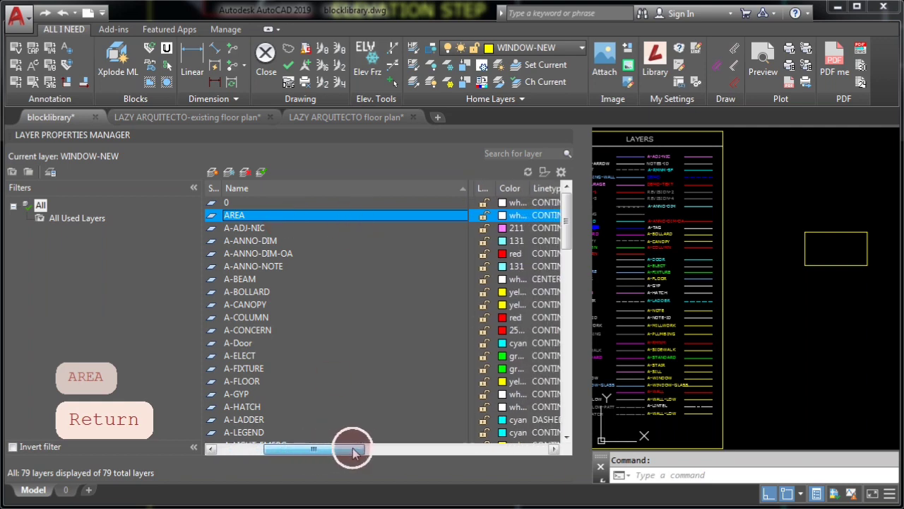
pyautogui.moveTo(354, 449); pyautogui.dragTo(342, 450)
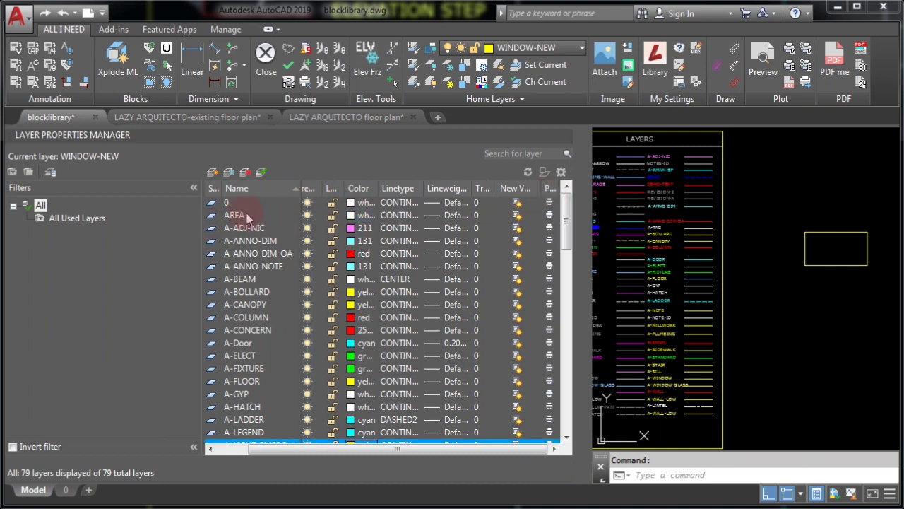
pyautogui.click(247, 215)
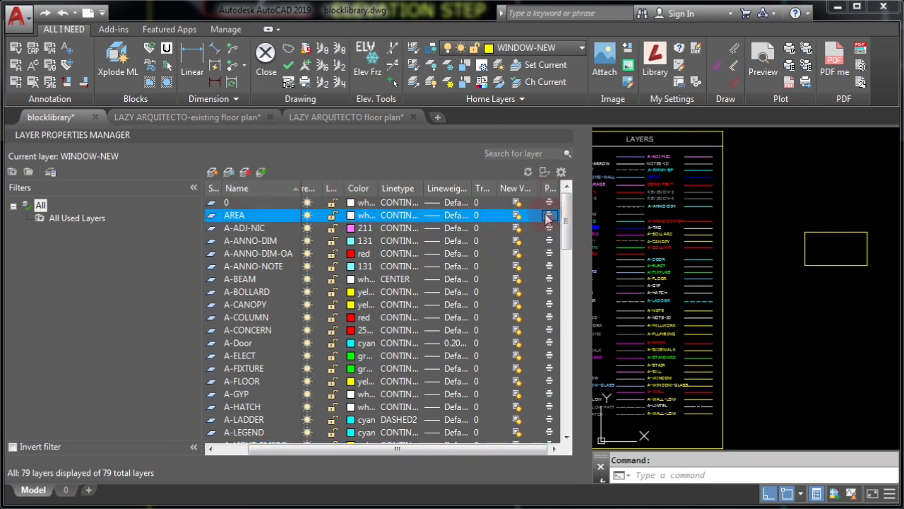
pyautogui.click(350, 214)
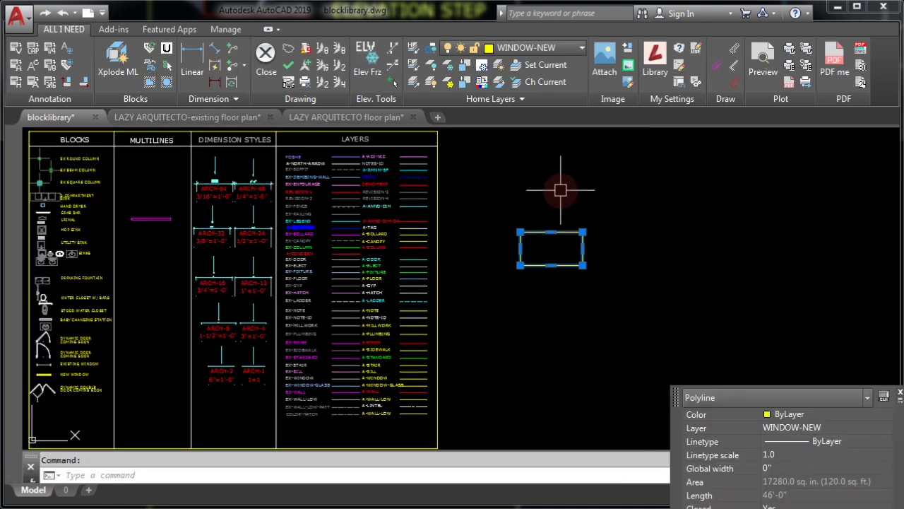
# - Move the rectangle onto the AREA layer so it displays in green
pyautogui.click(582, 48)
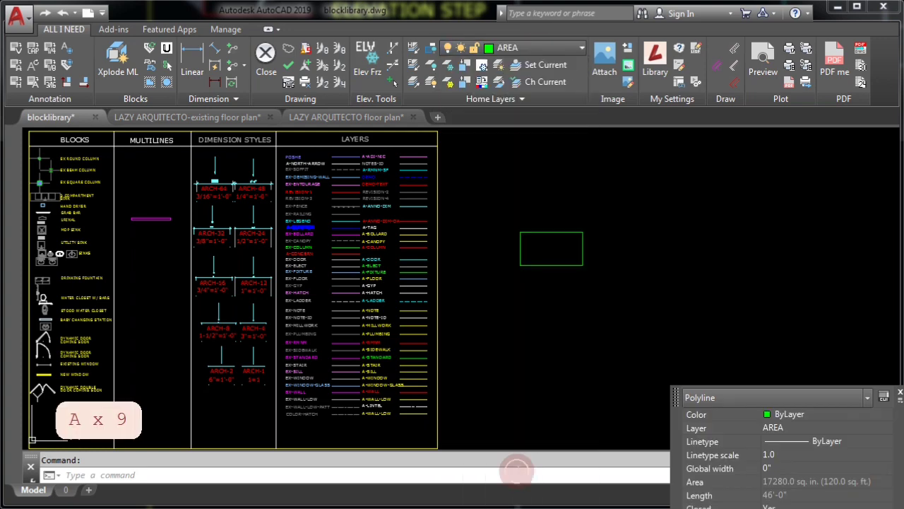
pyautogui.press('Escape')
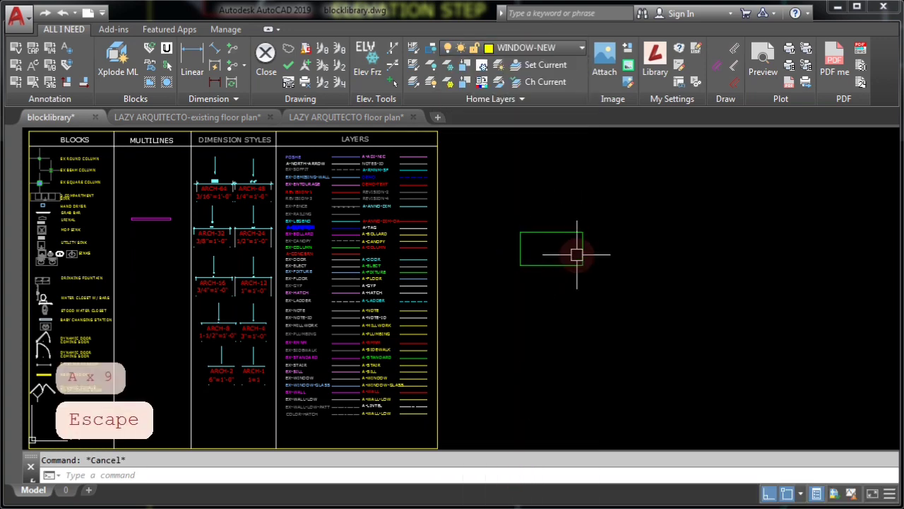
pyautogui.moveTo(576, 235)
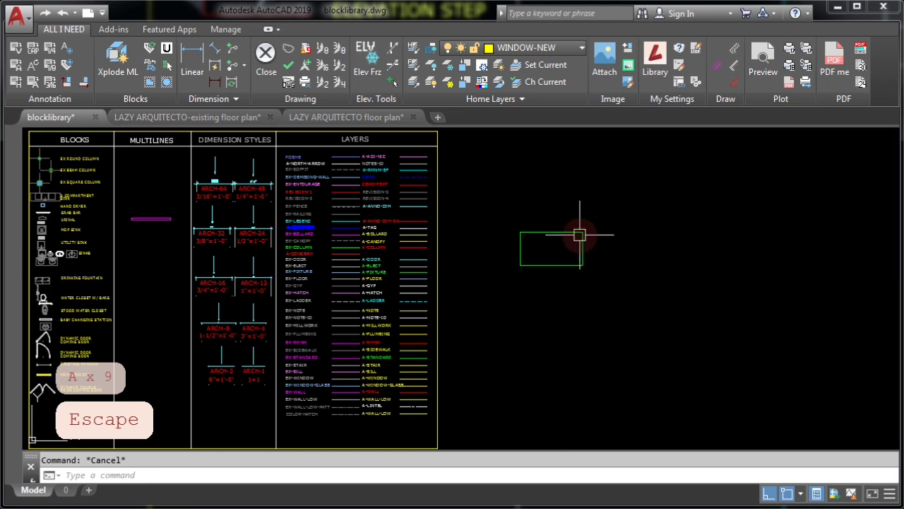
pyautogui.write('MTEXT Specify first corner:')
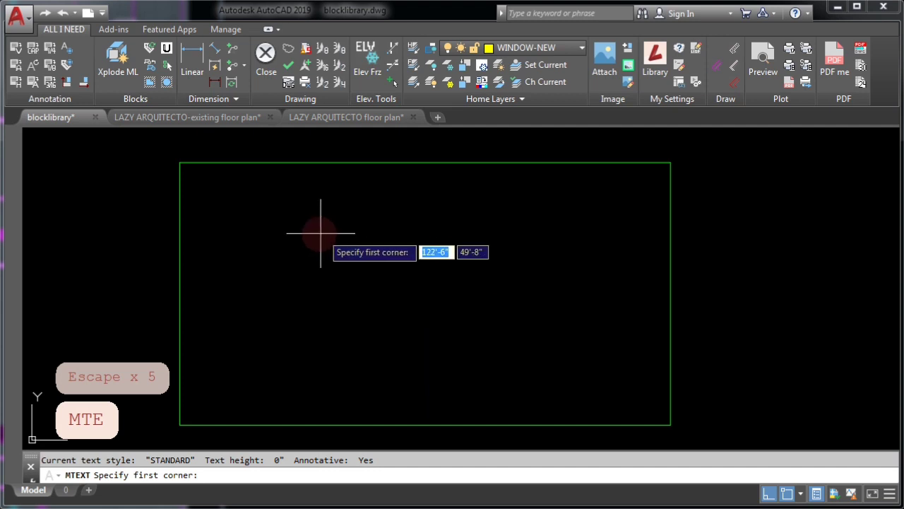
# - Start multiline text at height 12 and define its box inside the rectangle
pyautogui.click(319, 233)
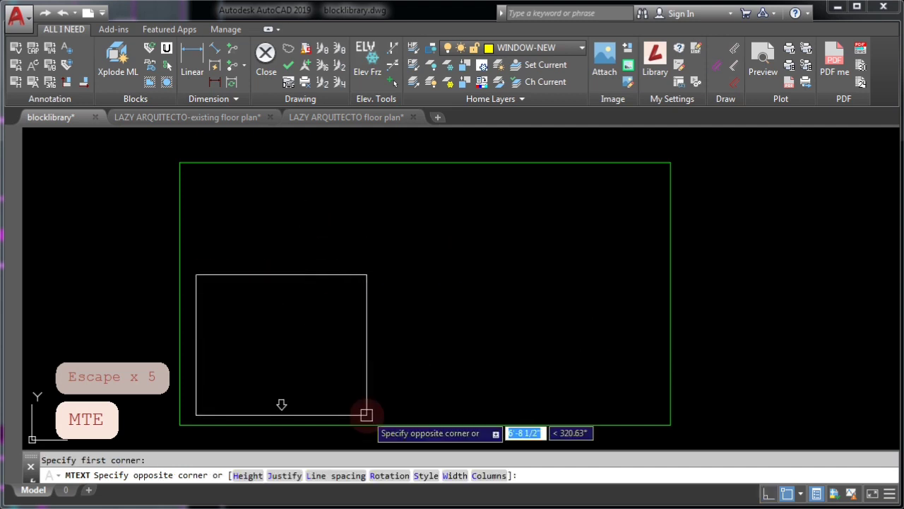
pyautogui.write('H')
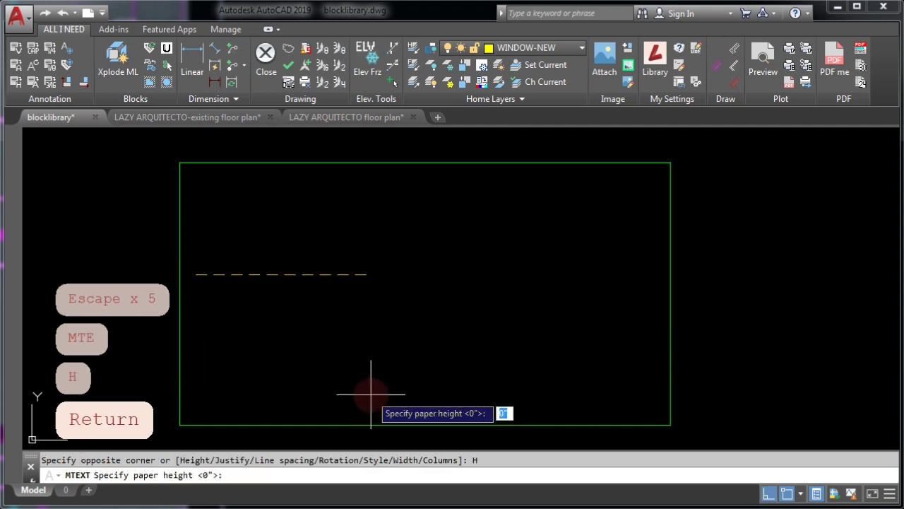
pyautogui.write('12')
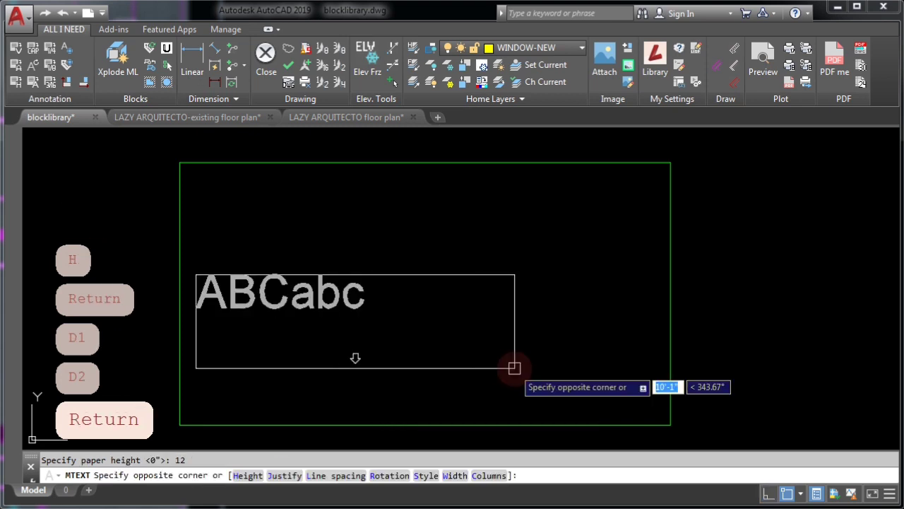
pyautogui.click(514, 367)
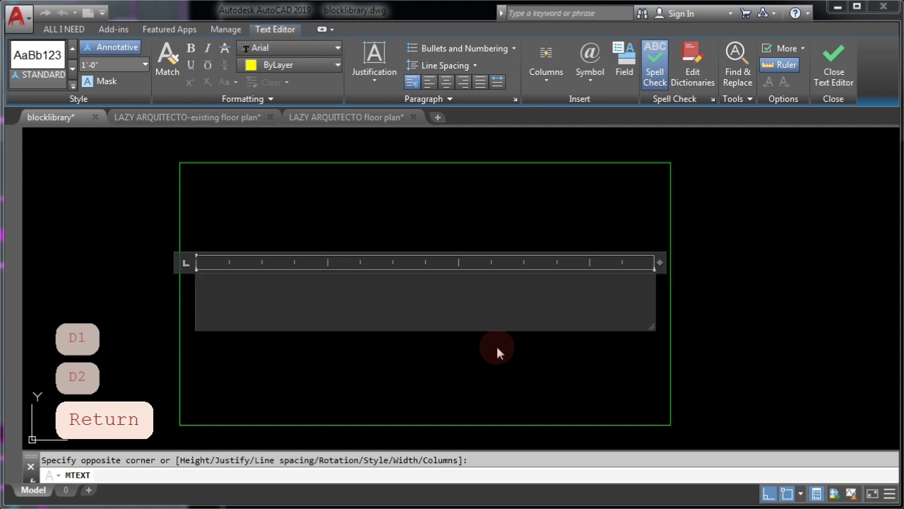
# - Enter the label text TOTAL: +/-XX S.F
pyautogui.write('TOTAL')
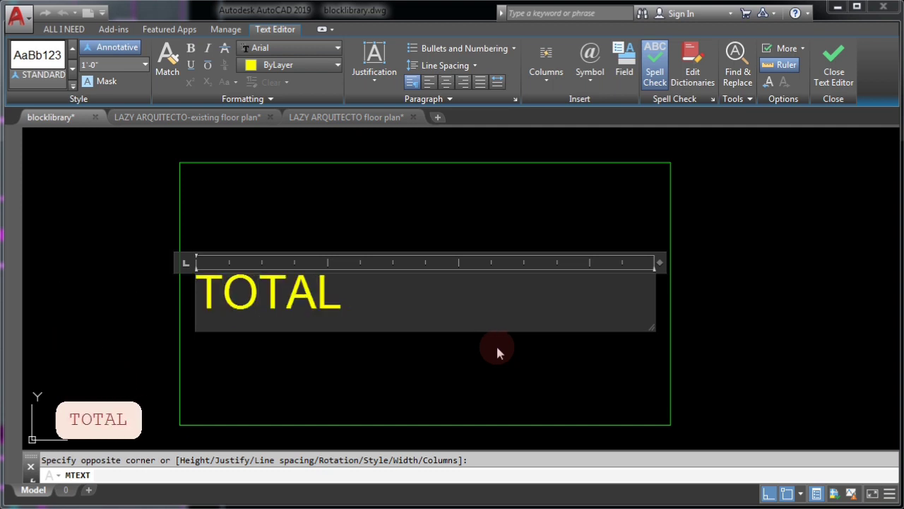
pyautogui.write(':')
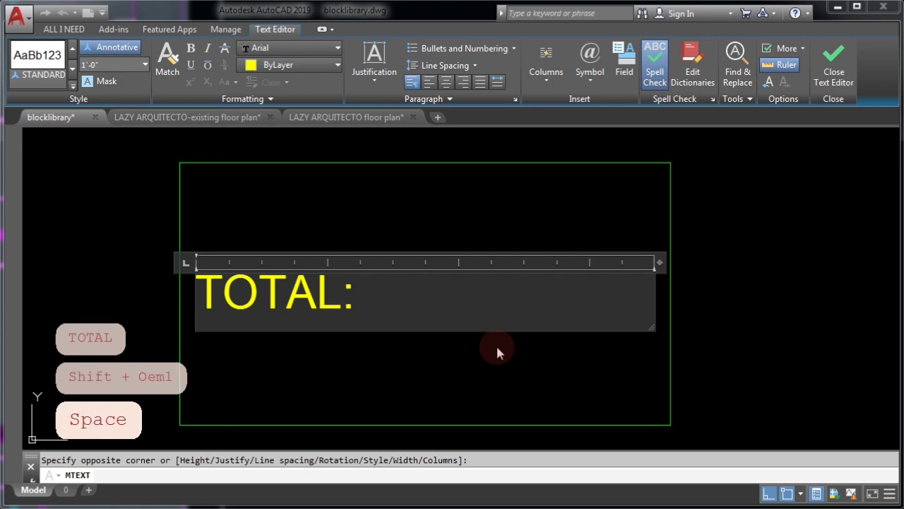
pyautogui.write('+/-')
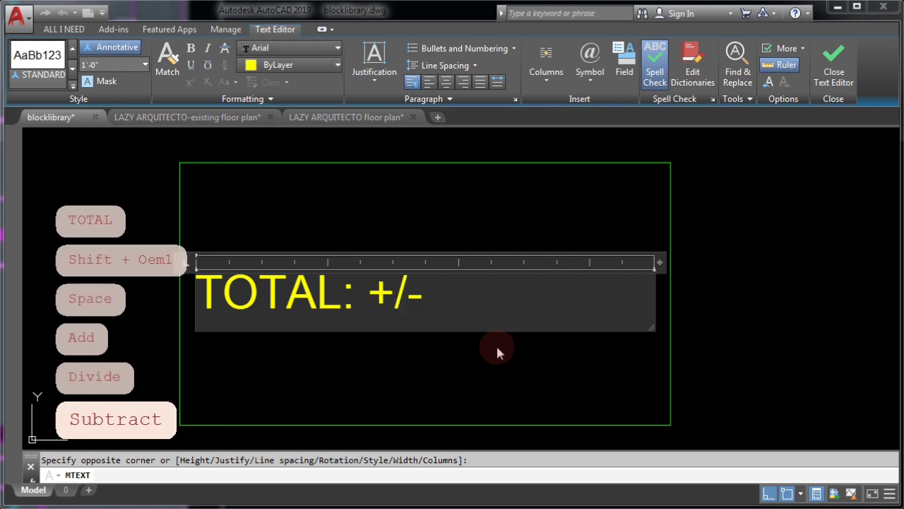
pyautogui.write('XX')
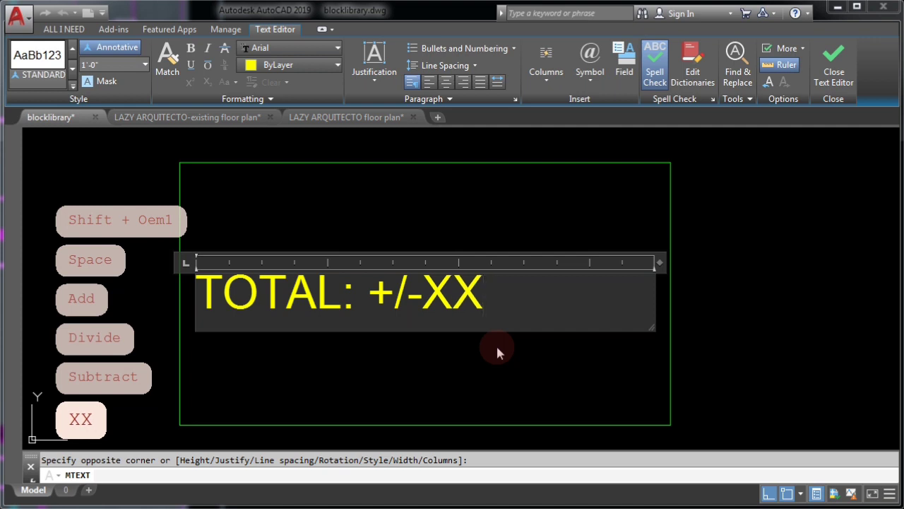
pyautogui.scroll(-3)
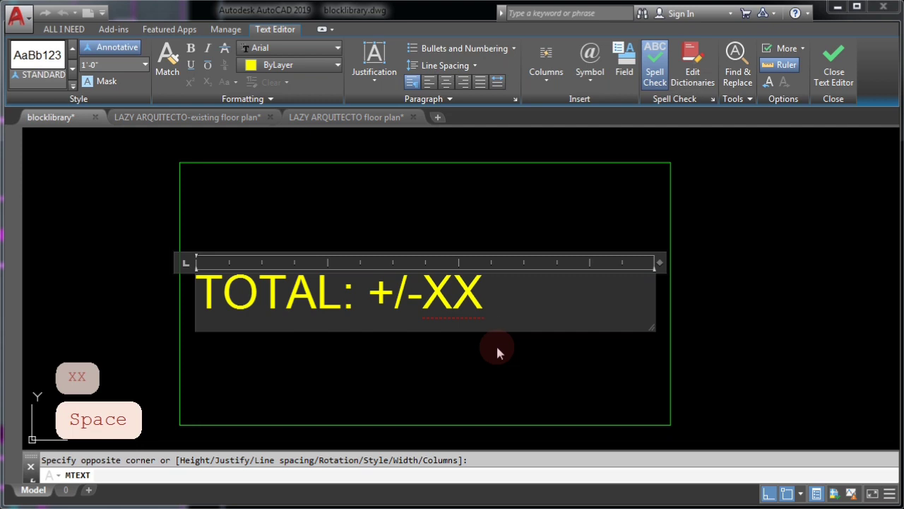
pyautogui.write('S')
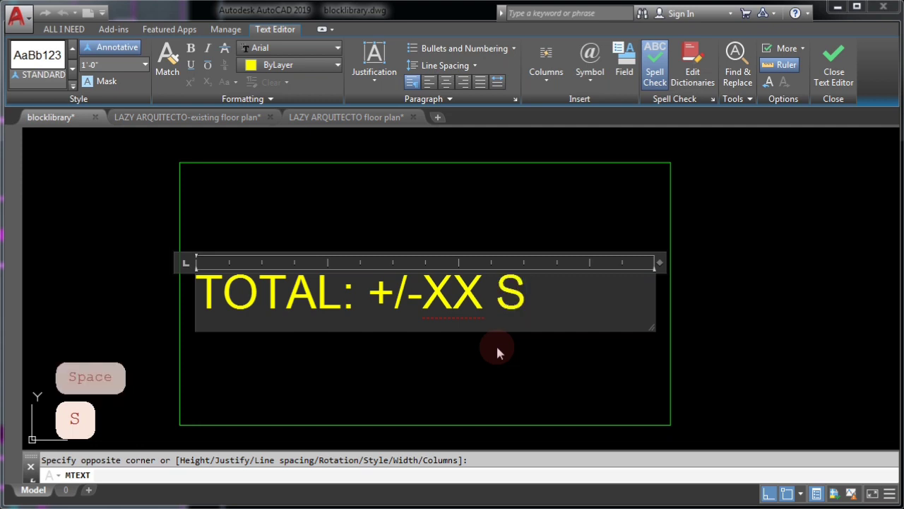
pyautogui.write('.F.')
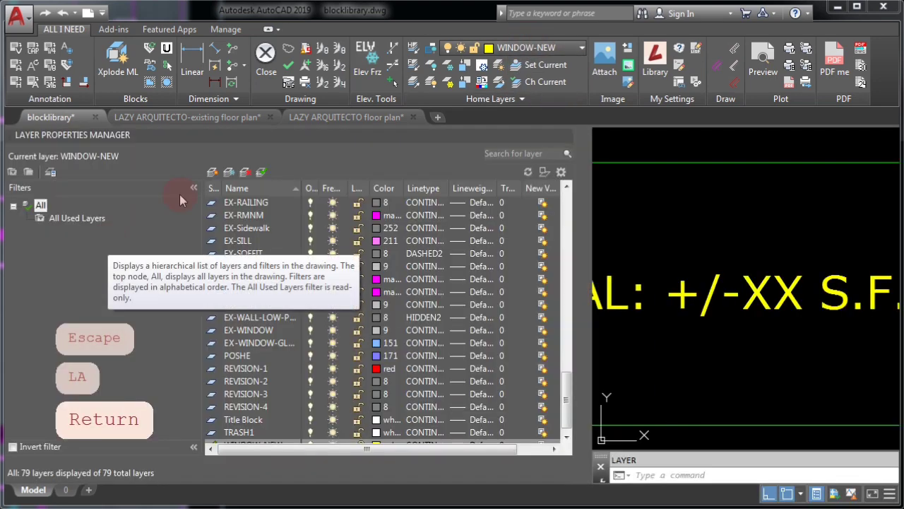
# - Create layer A-TOTAL-SF with a red colour
pyautogui.click(212, 172)
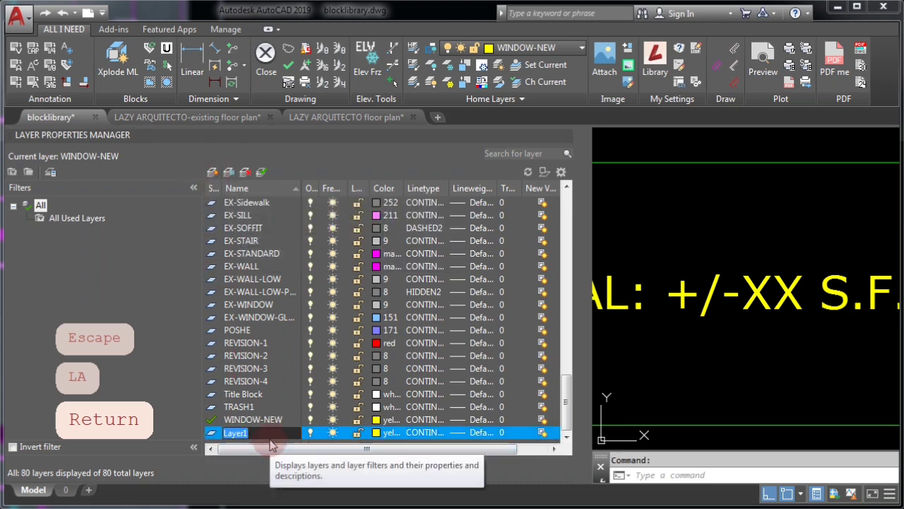
pyautogui.write('A-TOTAL')
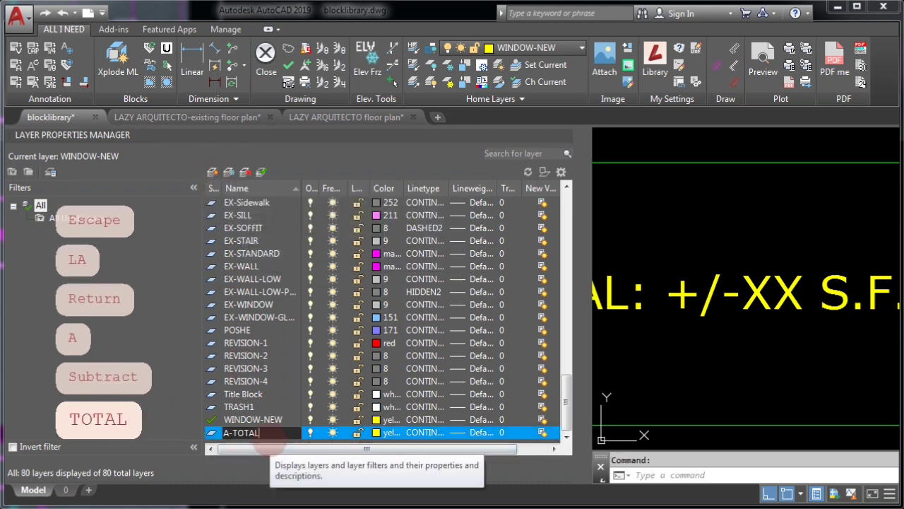
pyautogui.write('-SF')
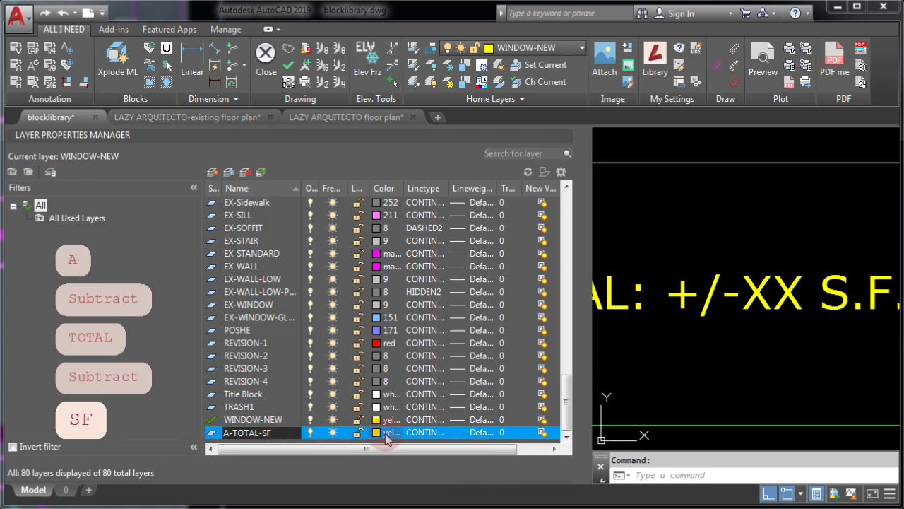
pyautogui.click(375, 433)
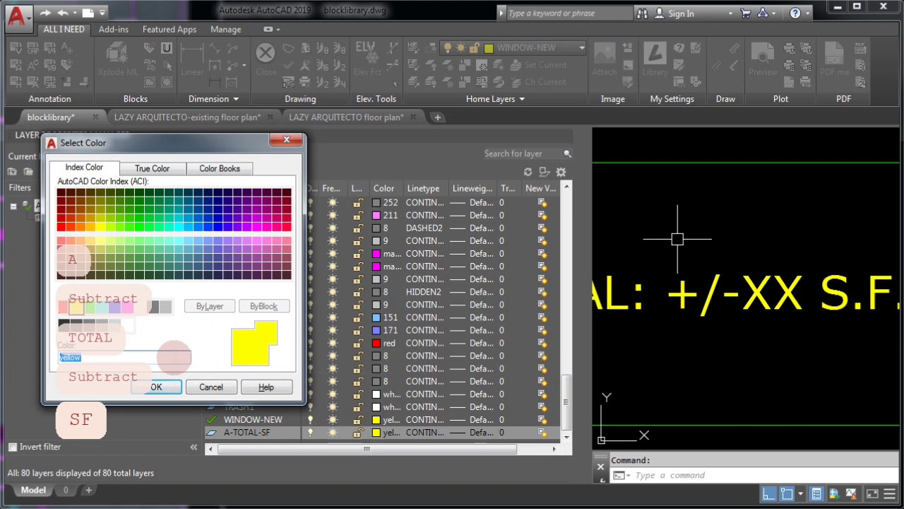
pyautogui.click(156, 387)
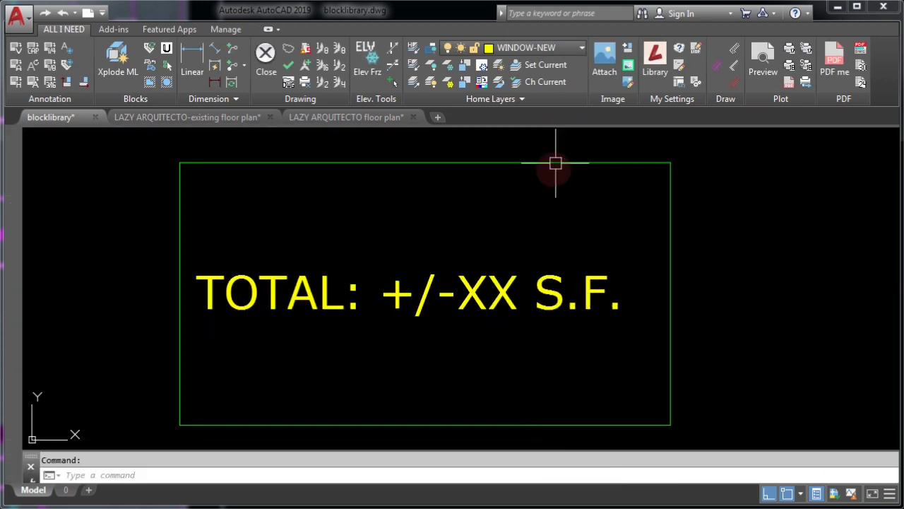
# - Assign the TOTAL: +/-XX S.F. label to the A-TOTAL-SF layer
pyautogui.click(580, 48)
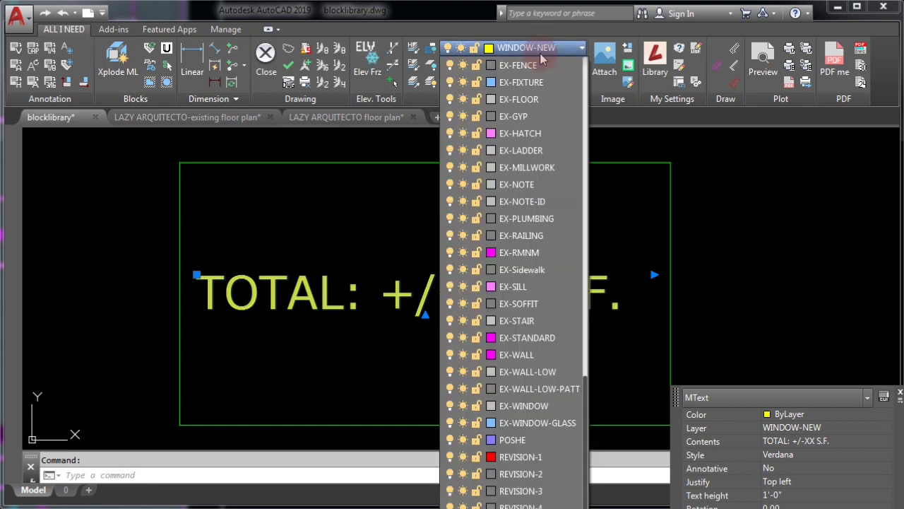
pyautogui.scroll(3)
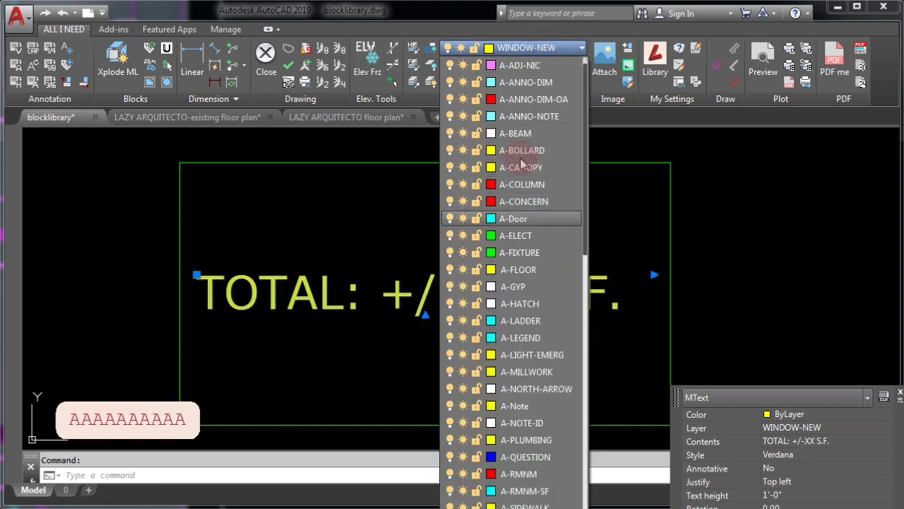
pyautogui.scroll(-3)
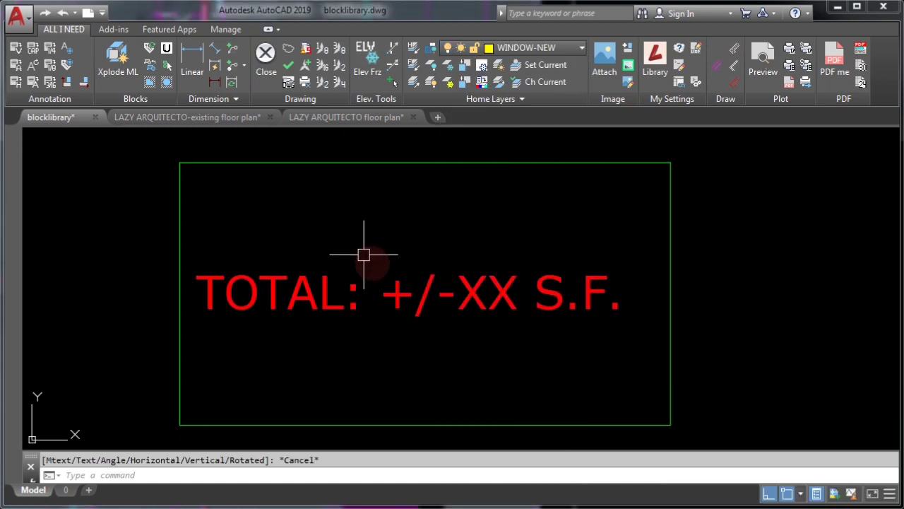
# - Edit the label, select the XX placeholder and bring up its Insert Field option
pyautogui.doubleClick(407, 291)
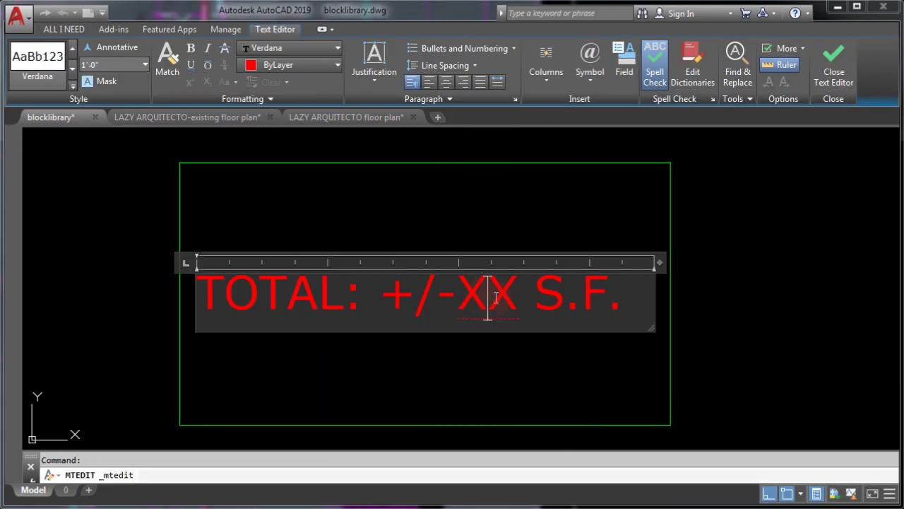
pyautogui.doubleClick(480, 293)
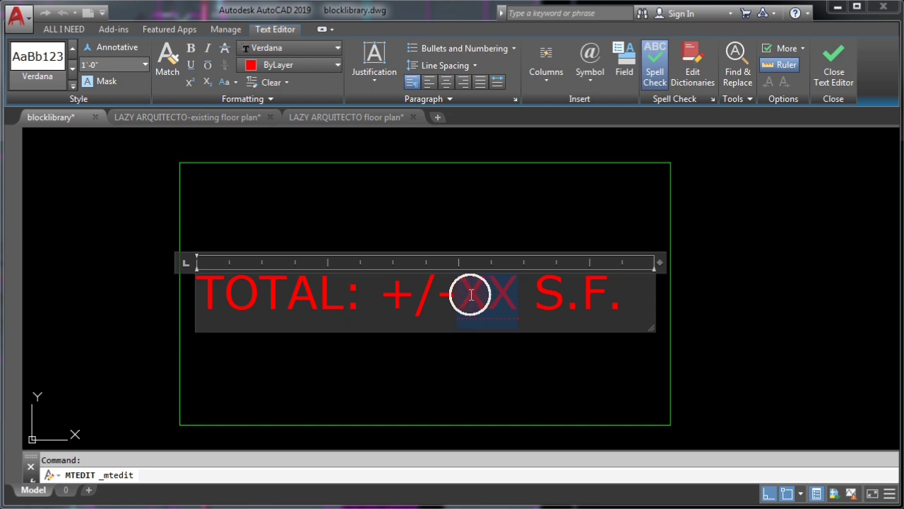
pyautogui.rightClick(470, 296)
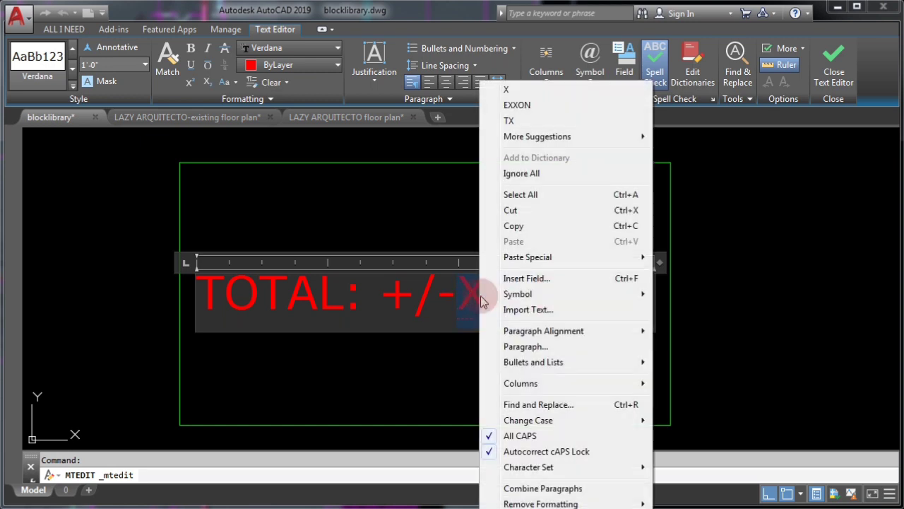
pyautogui.moveTo(526, 172)
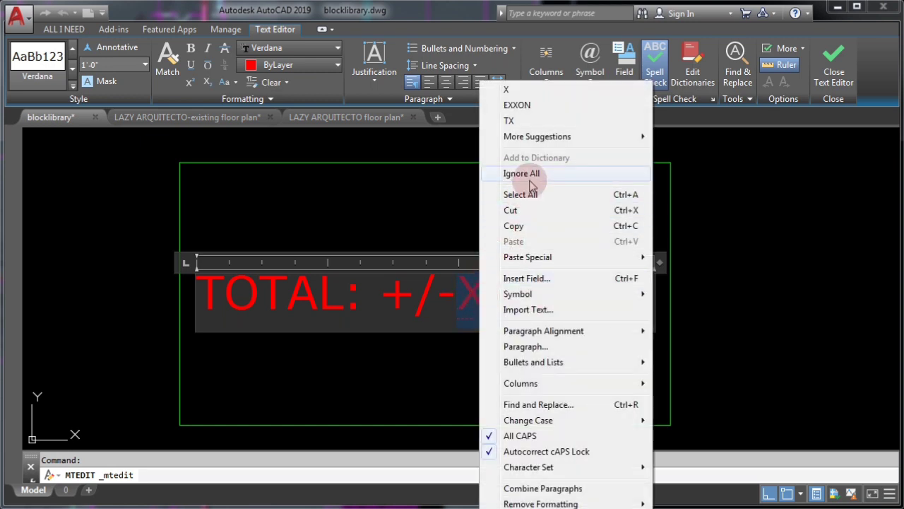
pyautogui.moveTo(526, 277)
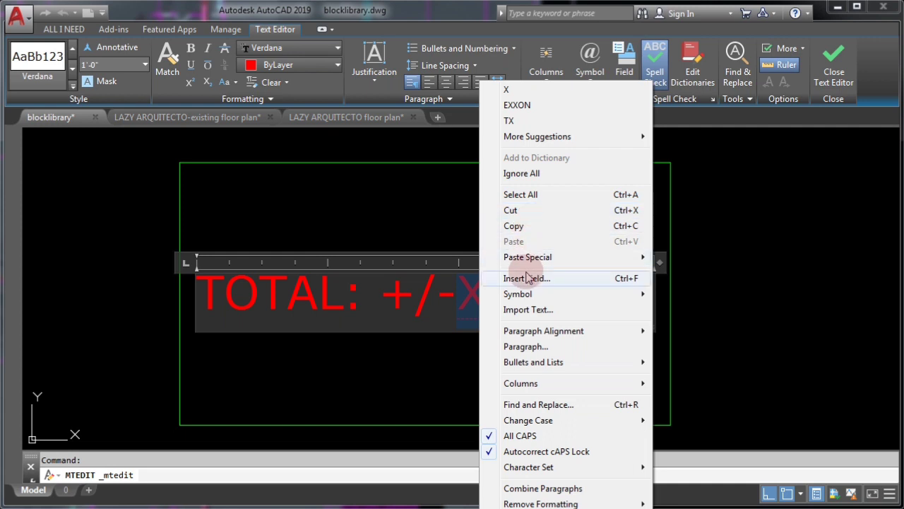
# - Insert an Object field and pick the rectangle polyline as its source
pyautogui.click(525, 277)
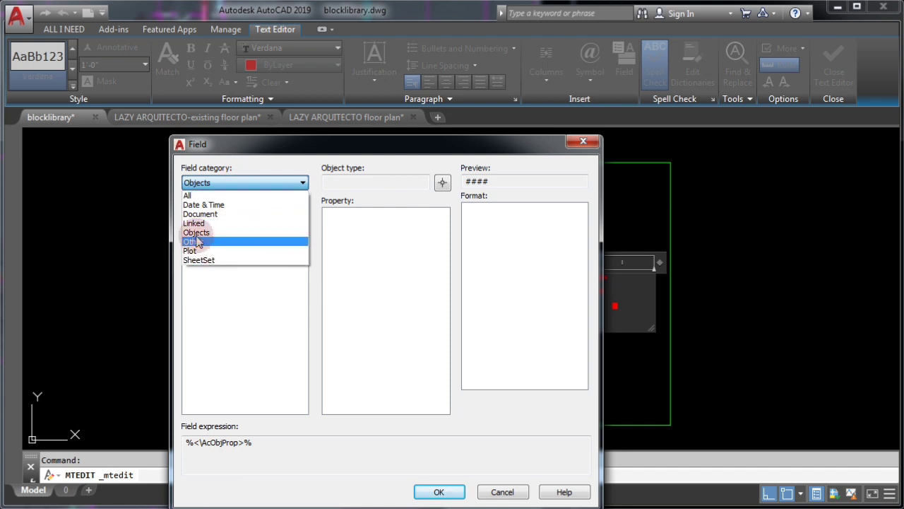
pyautogui.click(196, 231)
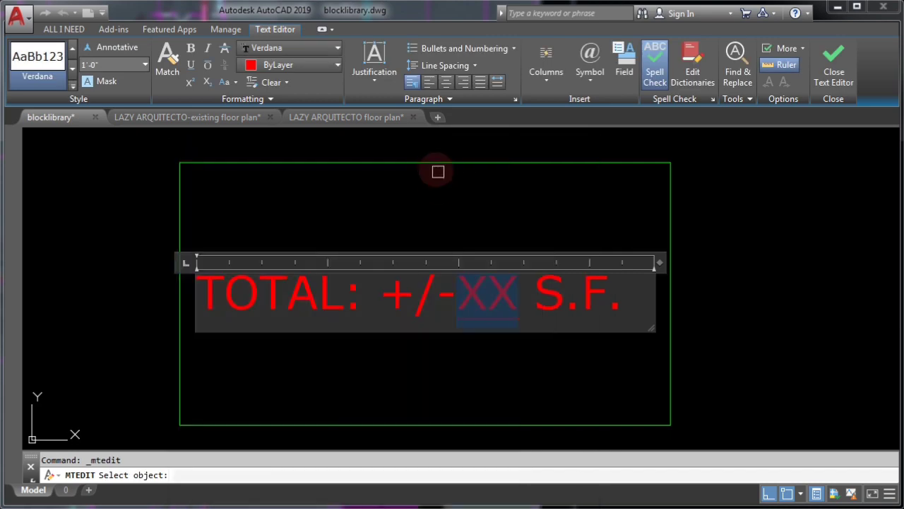
pyautogui.click(625, 63)
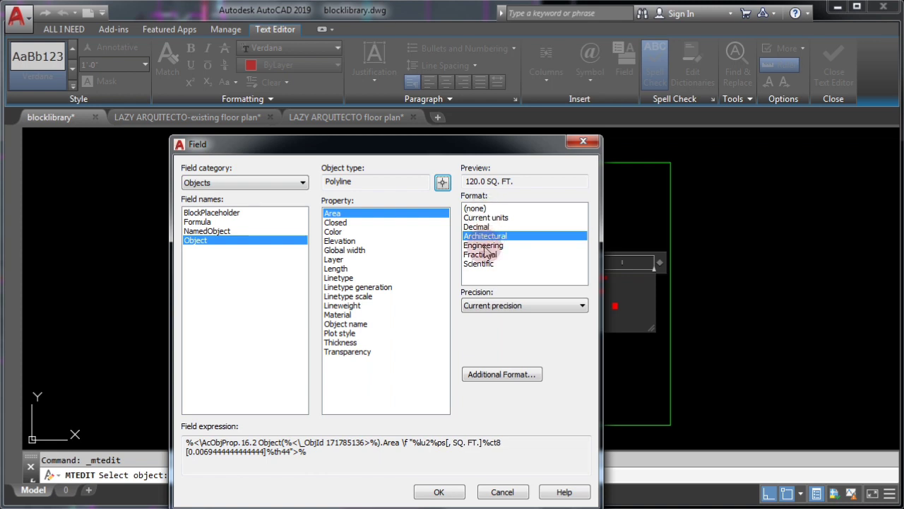
# - Choose the Area property in Architectural format with precision 0, previewing 120 SQ. FT
pyautogui.click(582, 305)
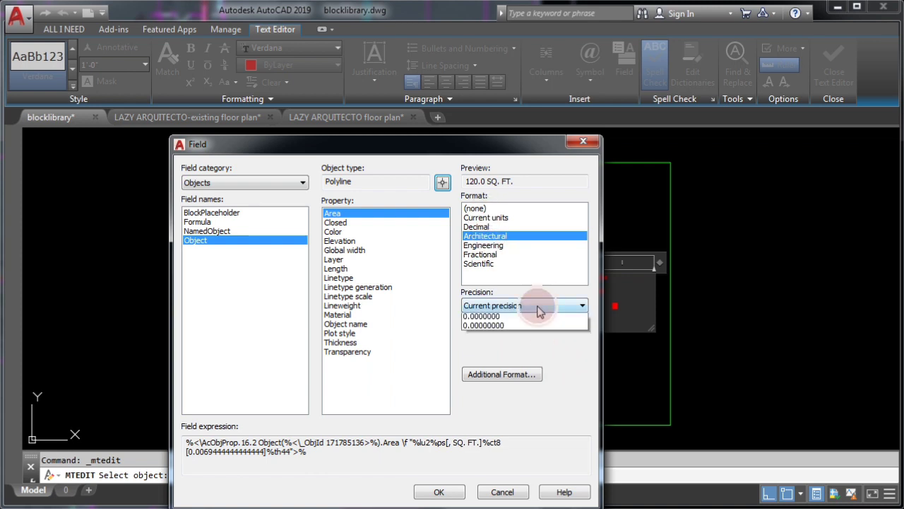
pyautogui.click(580, 305)
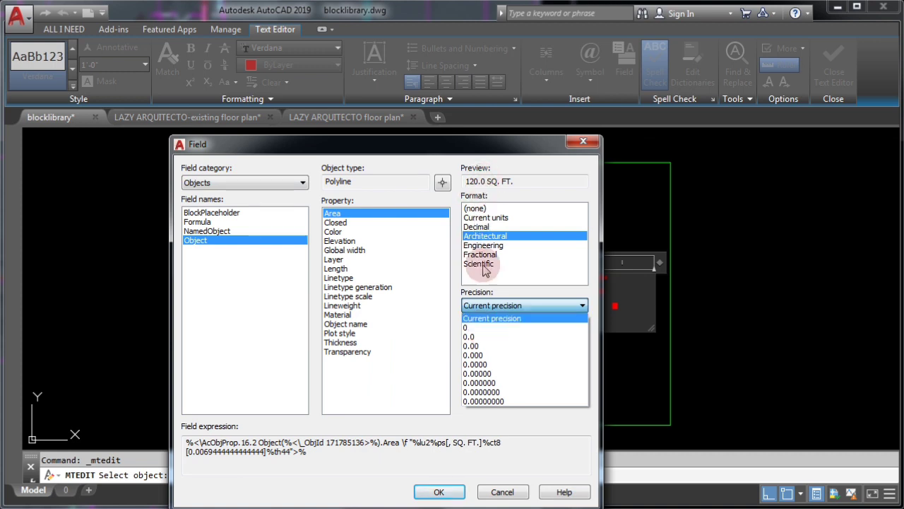
pyautogui.click(465, 318)
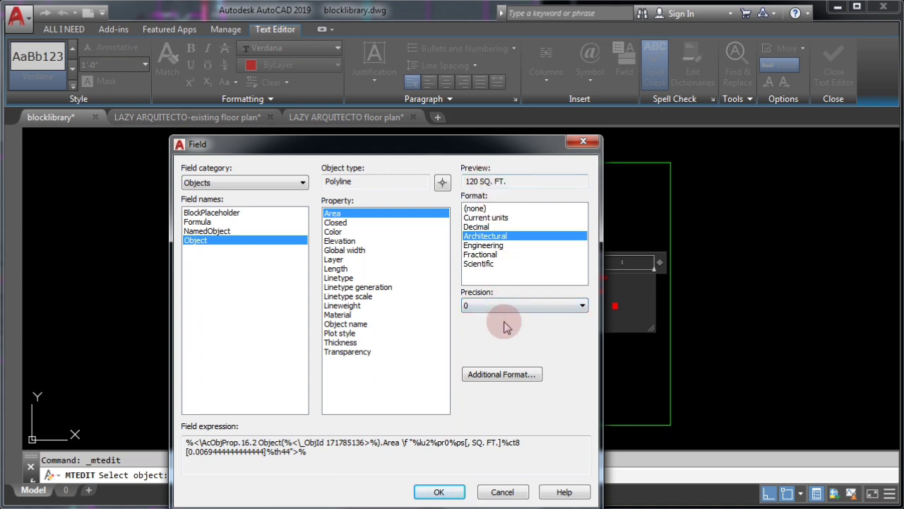
pyautogui.moveTo(478, 148)
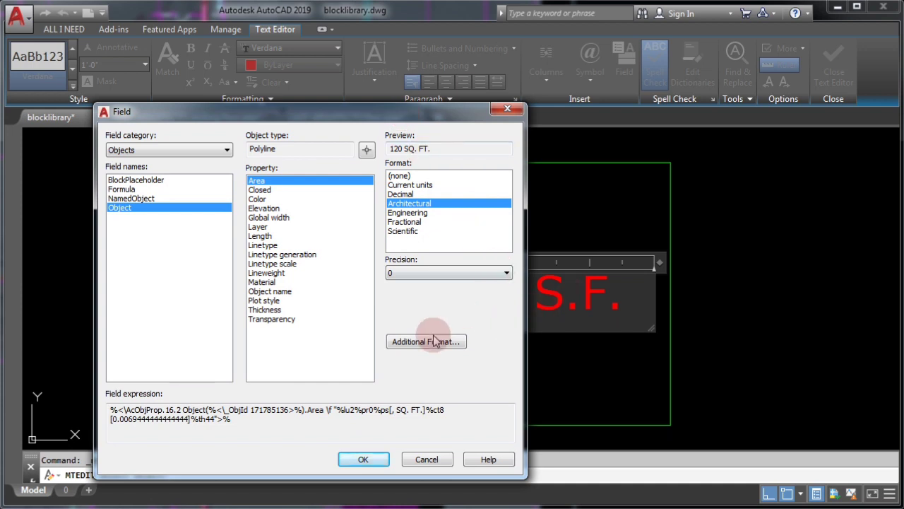
# - Apply the square-feet conversion in Additional Format and insert the field so the label reads TOTAL: +/-120 S.F
pyautogui.click(426, 340)
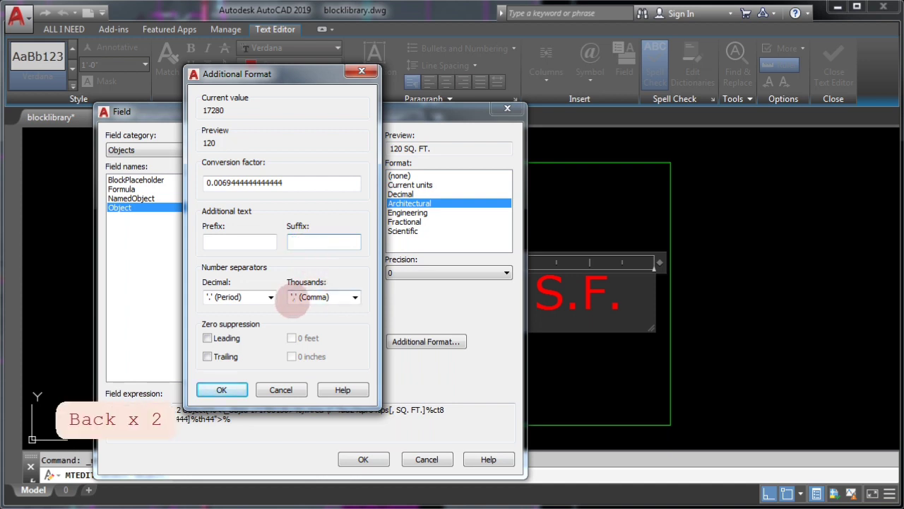
pyautogui.click(222, 390)
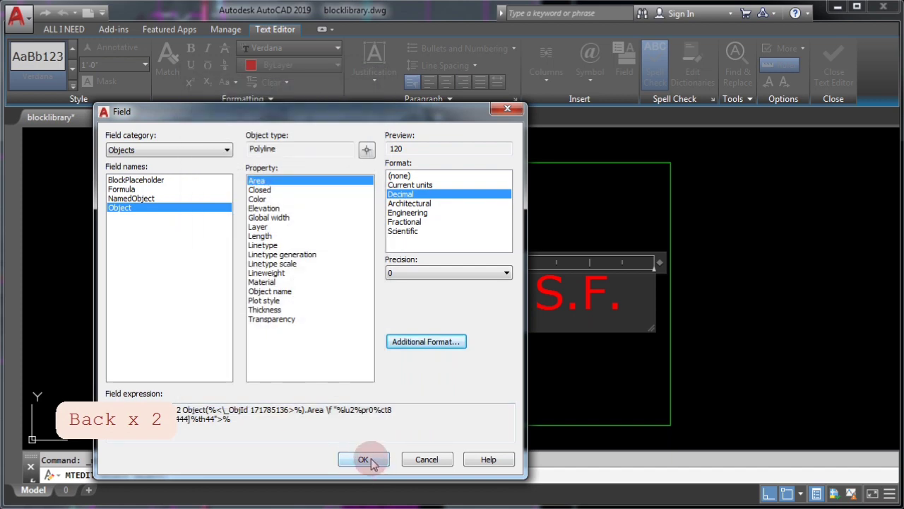
pyautogui.click(363, 459)
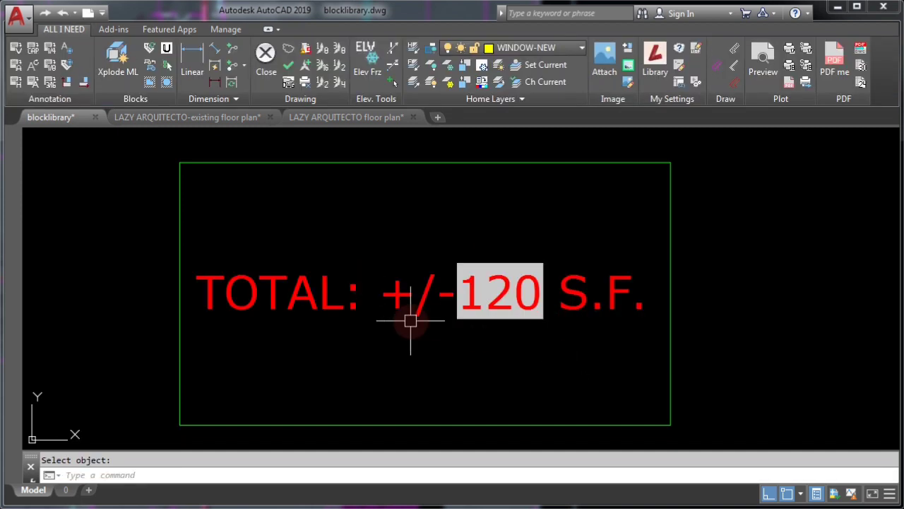
pyautogui.moveTo(678, 413)
pyautogui.write('BLOCK')
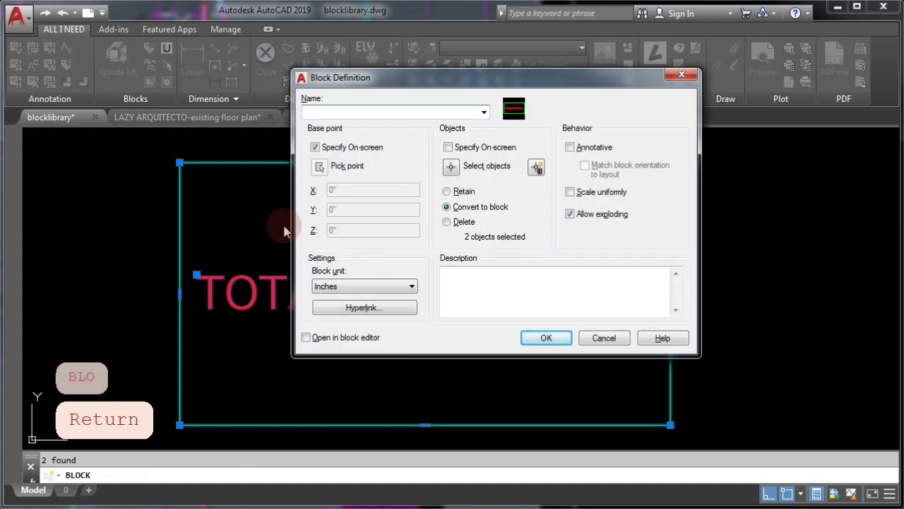
# - Name the block TOTAL-AREA and create it from the rectangle and label
pyautogui.click(392, 111)
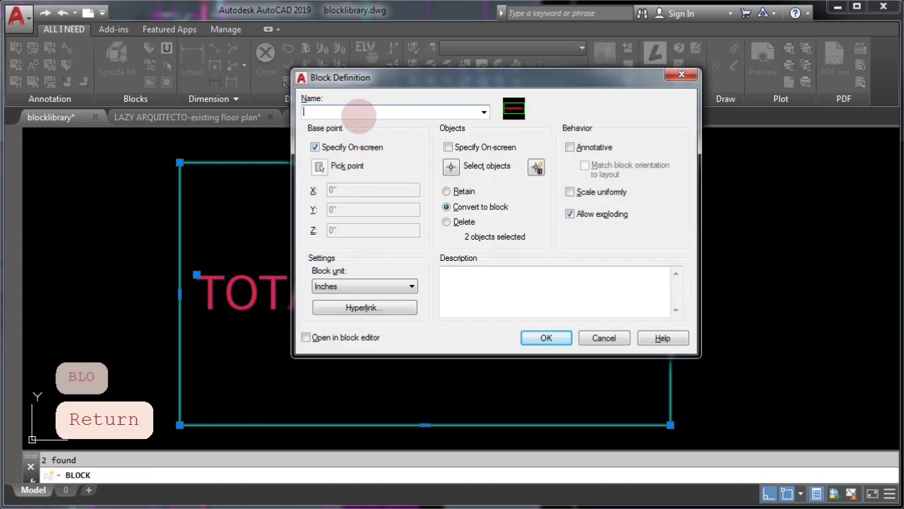
pyautogui.write('TOTAL')
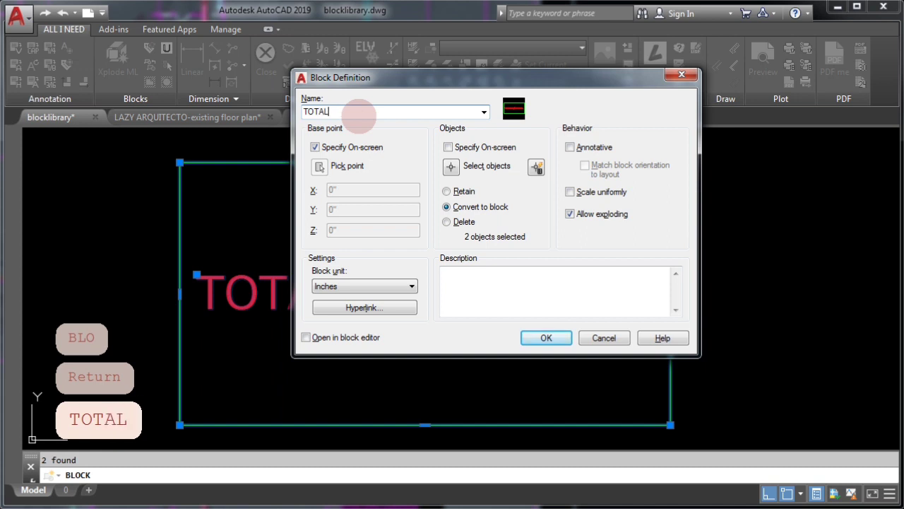
pyautogui.write('-AREA')
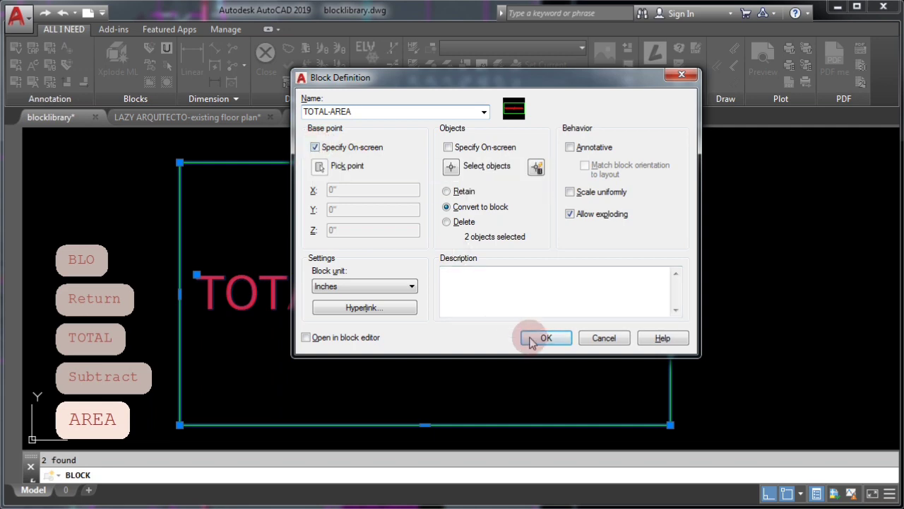
pyautogui.click(545, 337)
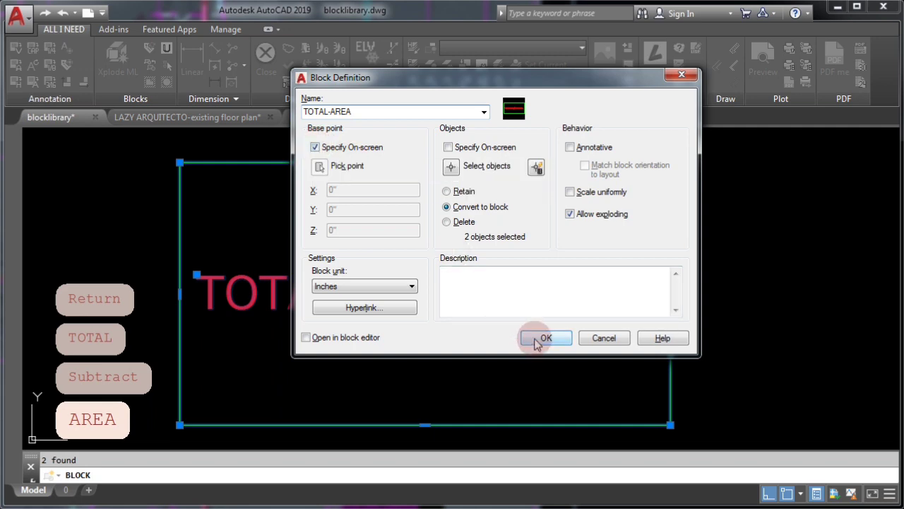
pyautogui.click(546, 338)
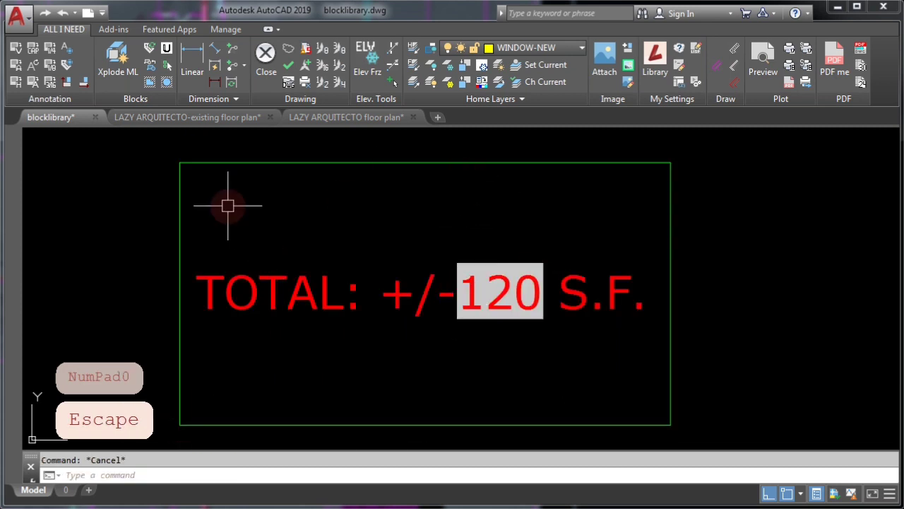
pyautogui.moveTo(68, 149)
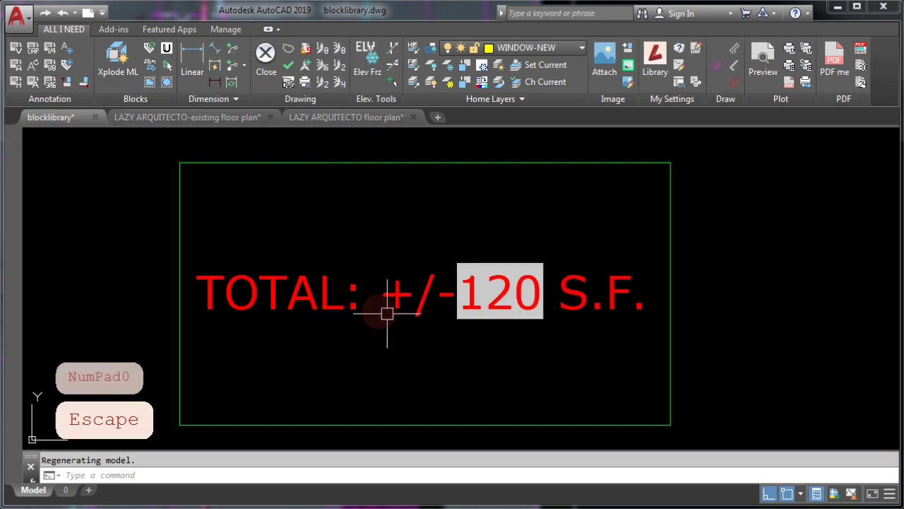
pyautogui.moveTo(298, 255)
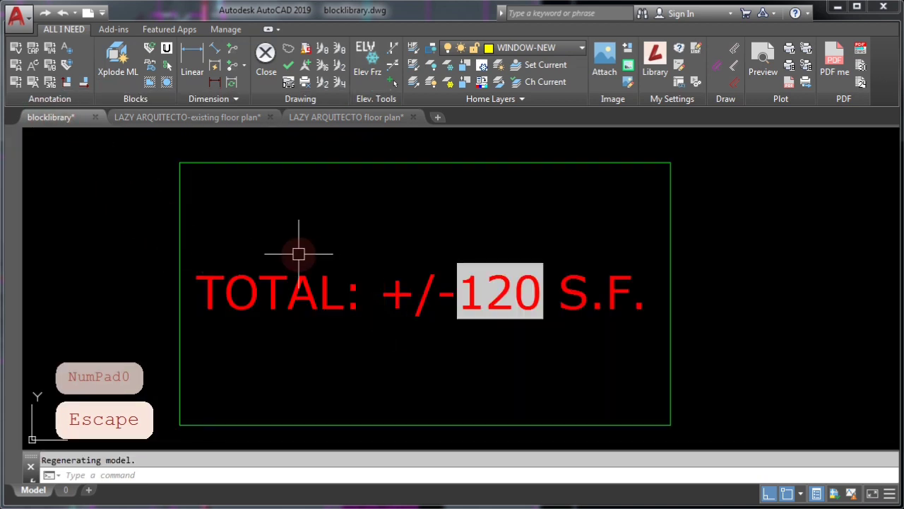
pyautogui.moveTo(267, 229)
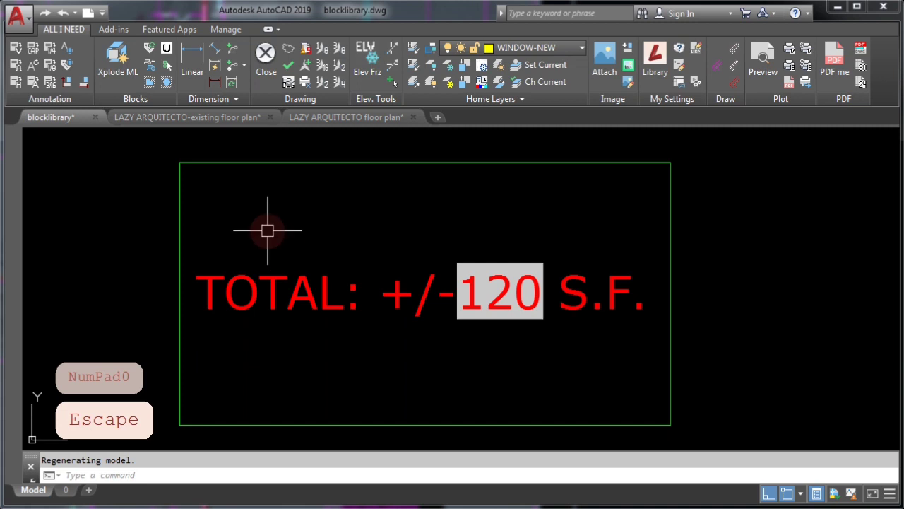
pyautogui.moveTo(399, 249)
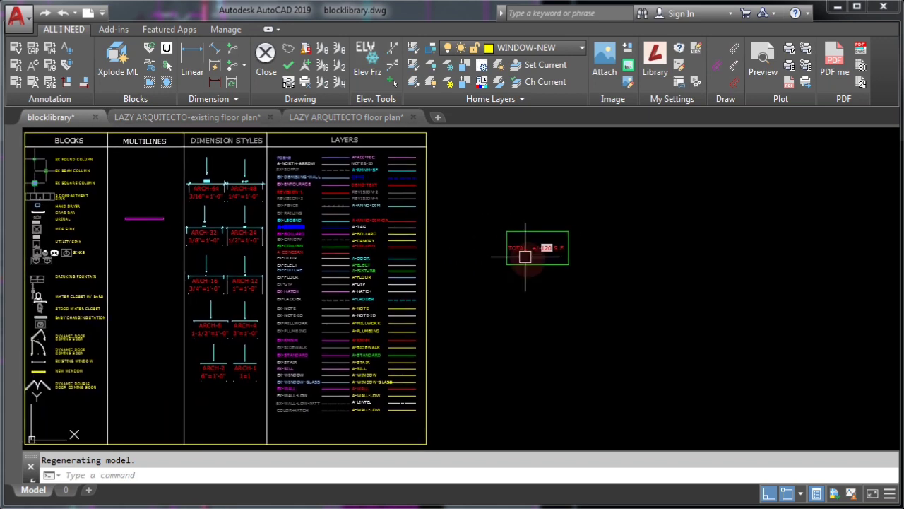
# - Move the TOTAL-AREA block below the blocks column and bring up the tool palette (Ctrl+3)
pyautogui.click(506, 264)
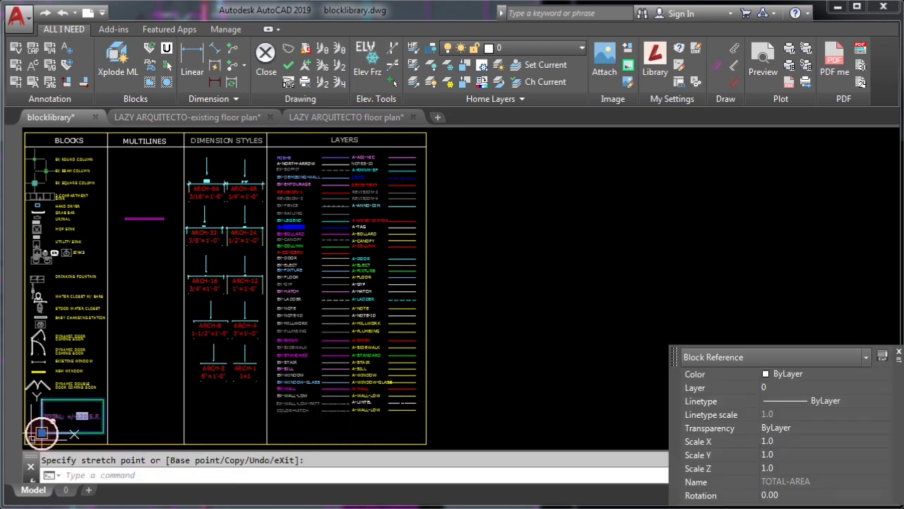
pyautogui.press('Escape')
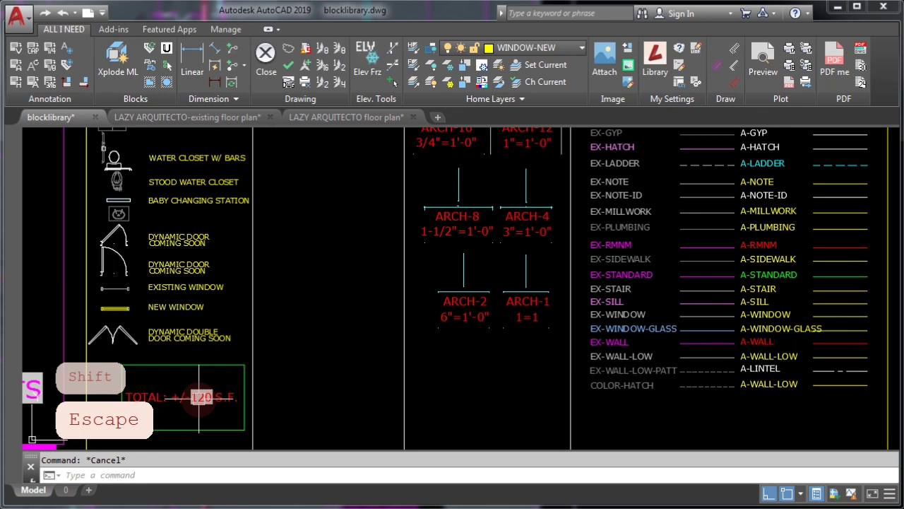
pyautogui.press('ctrl+3')
pyautogui.write('QSAVE')
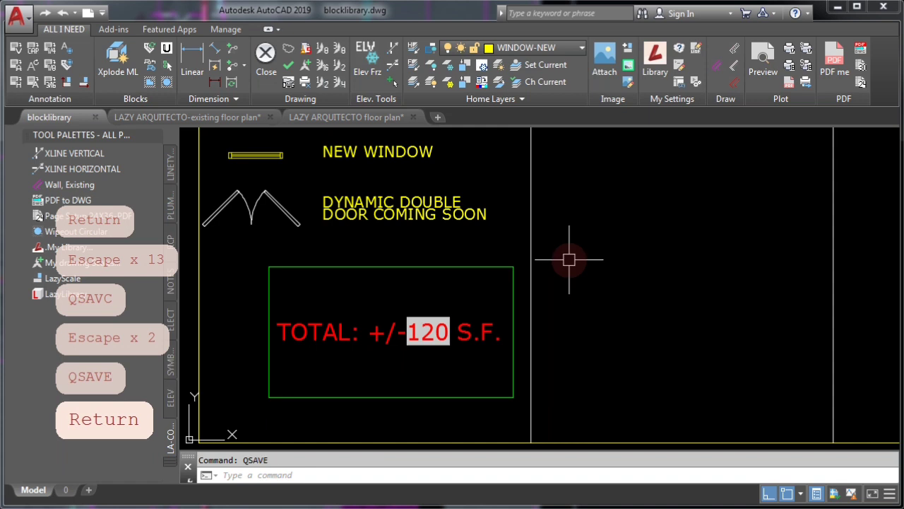
# - Select the TOTAL-AREA block to drag it onto the tool palette as a new tool
pyautogui.click(338, 268)
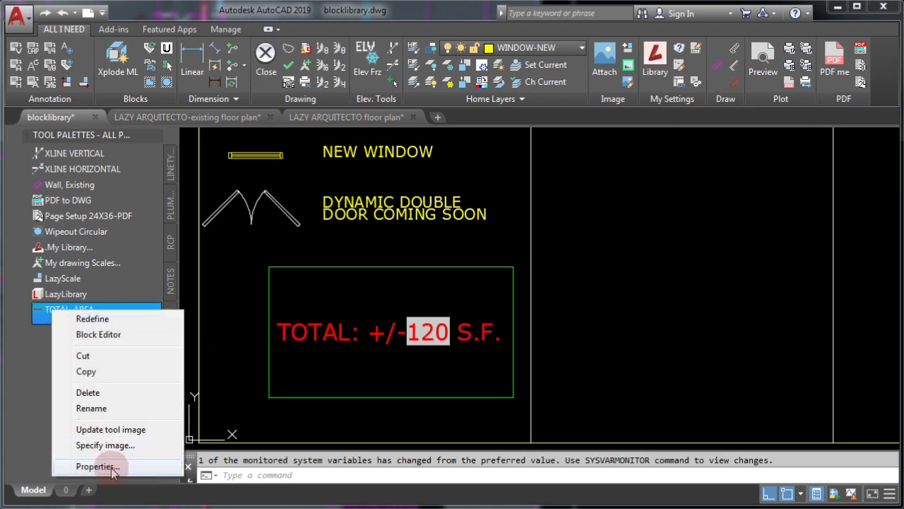
# - Set the TOTAL-AREA palette tool's Explode property to No in Tool Properties
pyautogui.click(97, 466)
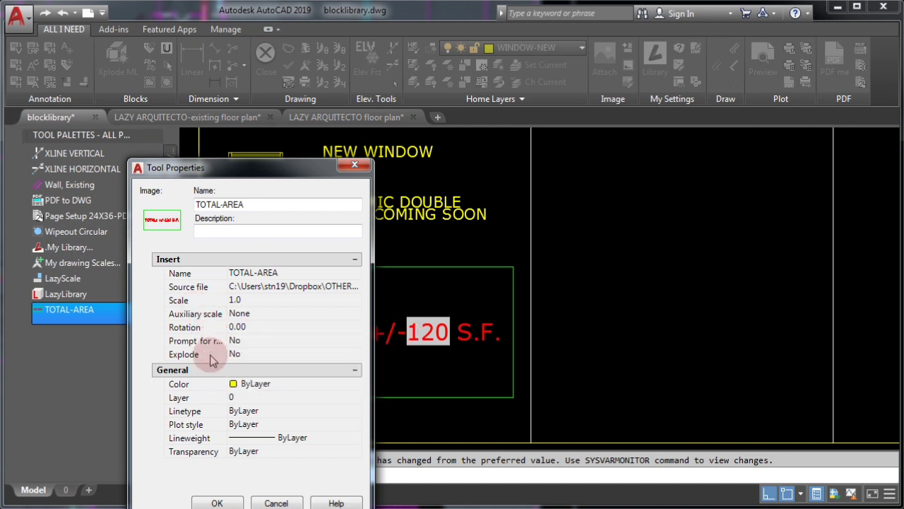
pyautogui.click(356, 353)
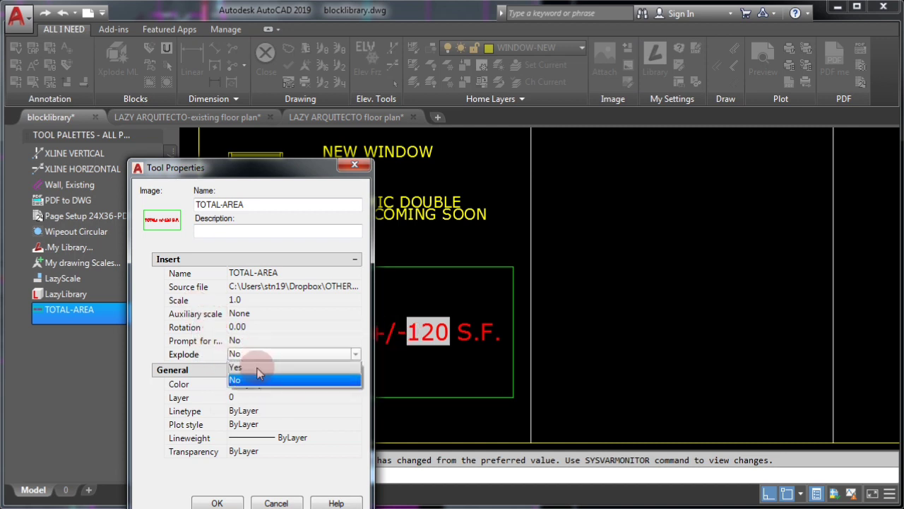
pyautogui.click(235, 367)
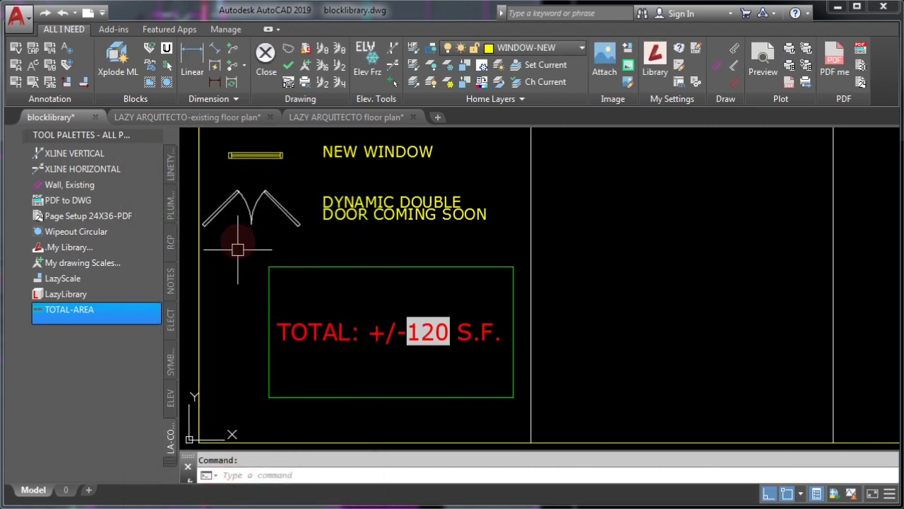
# - Insert the TOTAL-AREA block from the palette onto the existing floor plan and position it near the plan
pyautogui.click(185, 116)
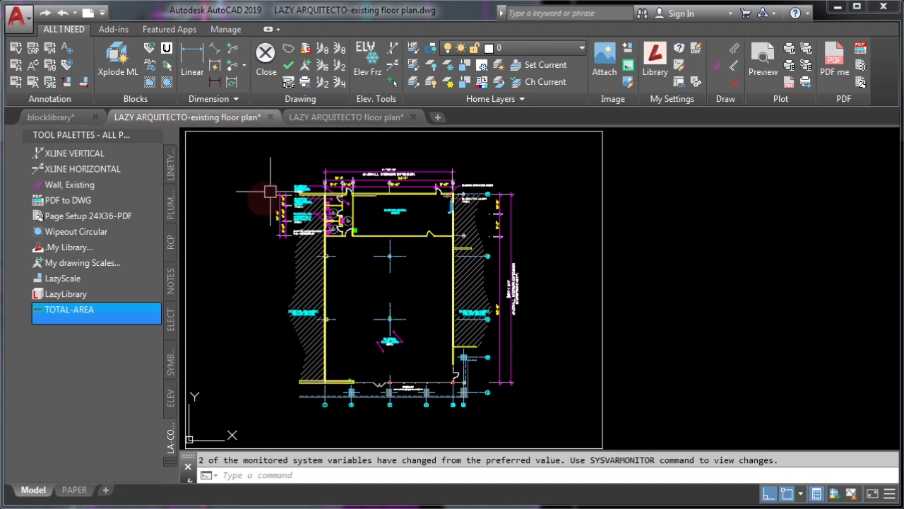
pyautogui.moveTo(373, 337)
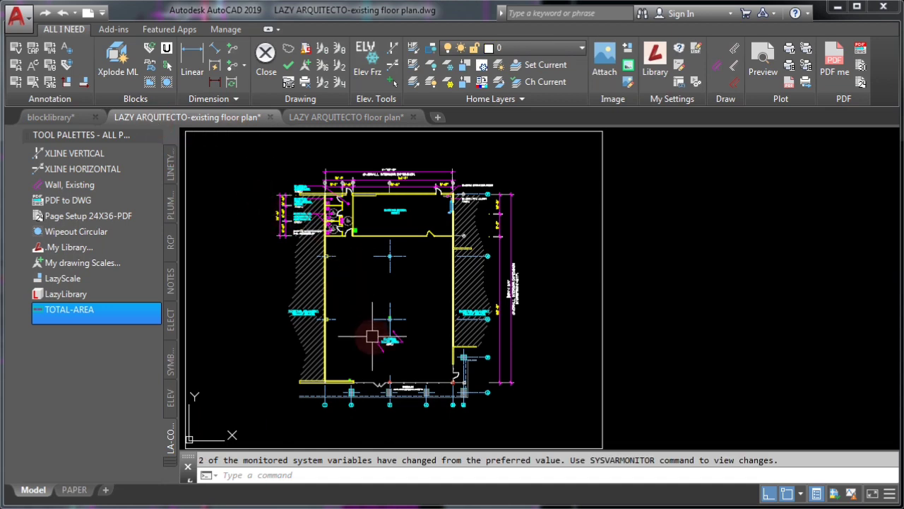
pyautogui.click(68, 310)
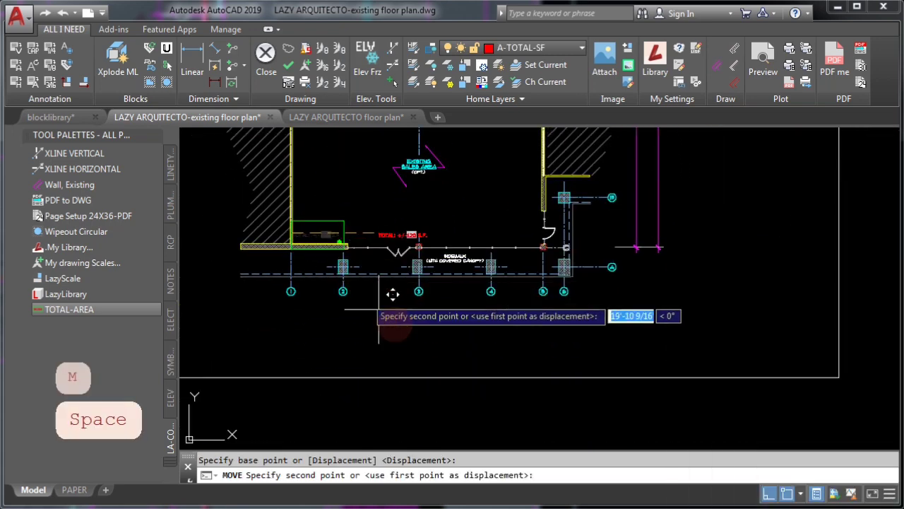
pyautogui.click(333, 217)
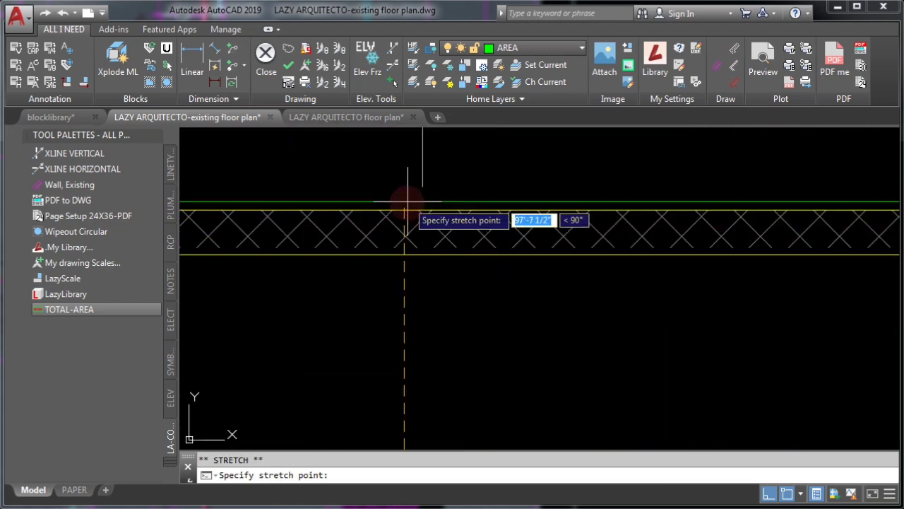
# - Stretch the AREA polyline's corner vertex out to the building wall
pyautogui.click(667, 269)
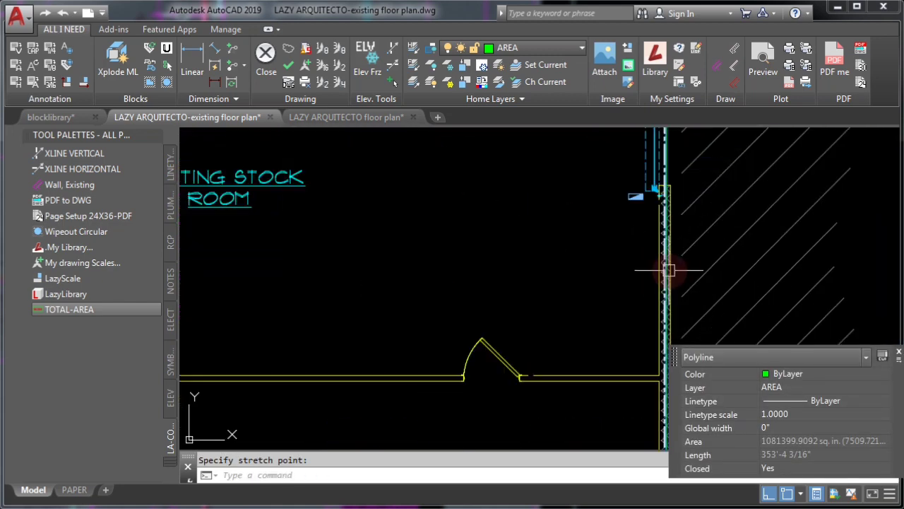
pyautogui.press('Escape')
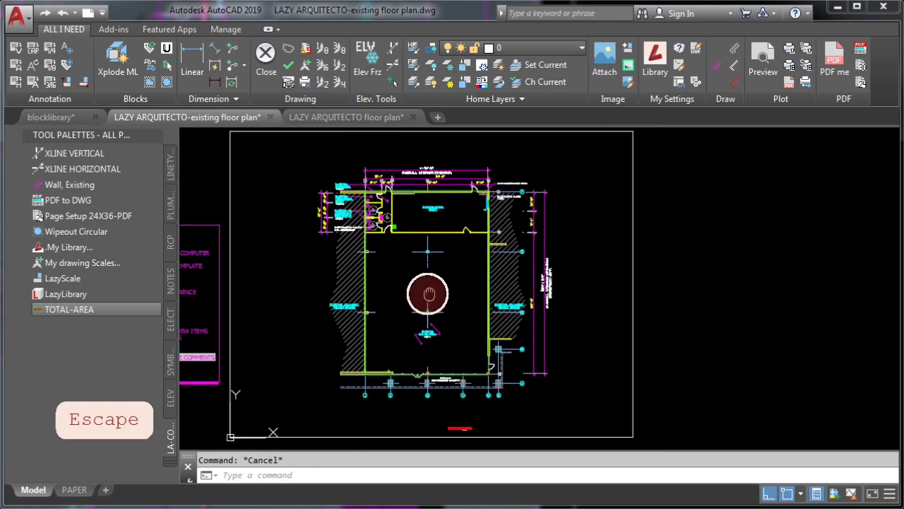